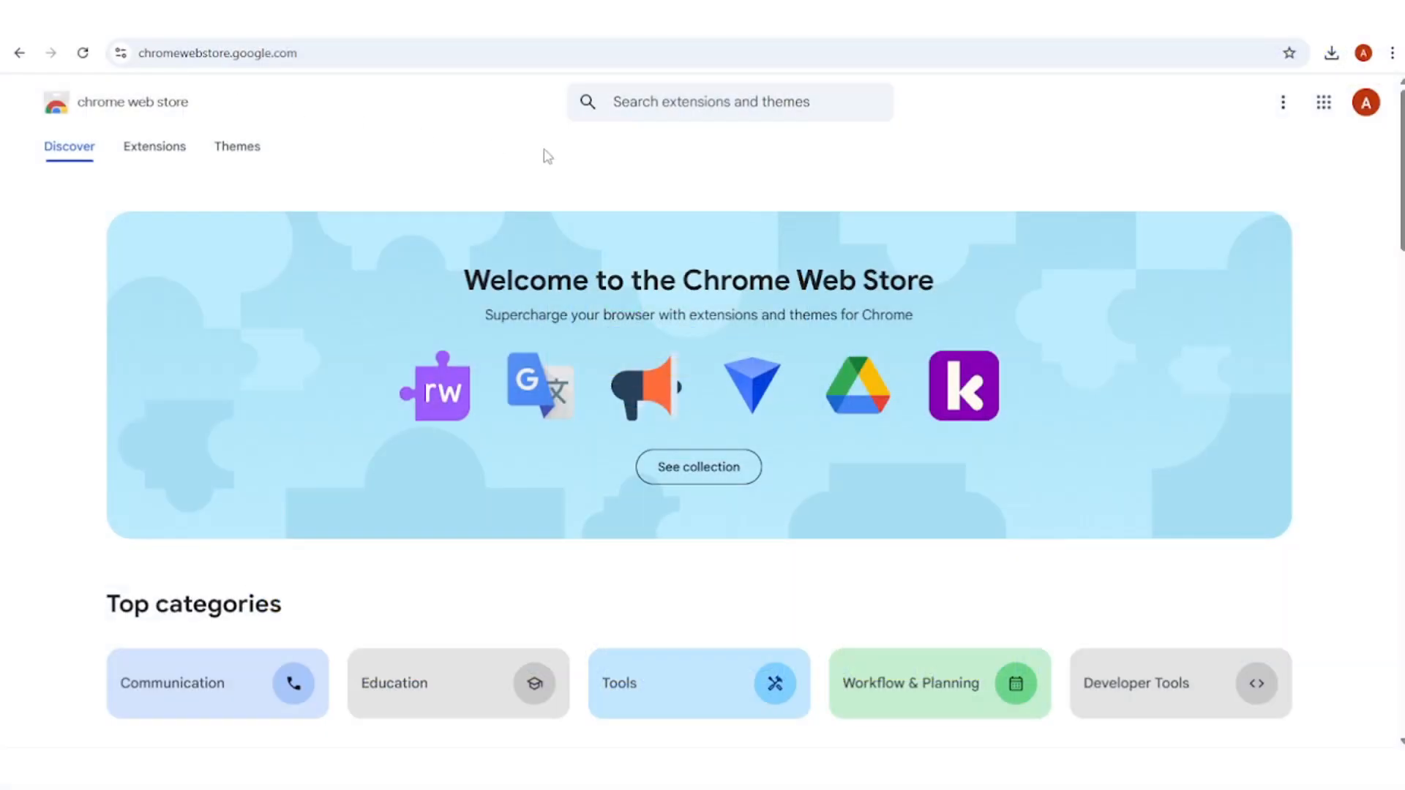
# Step: Search the Web Store for Tags and Custom Fields Boom and add the extension to Chrome
pyautogui.write('d Custom Fields for Google Calendar')
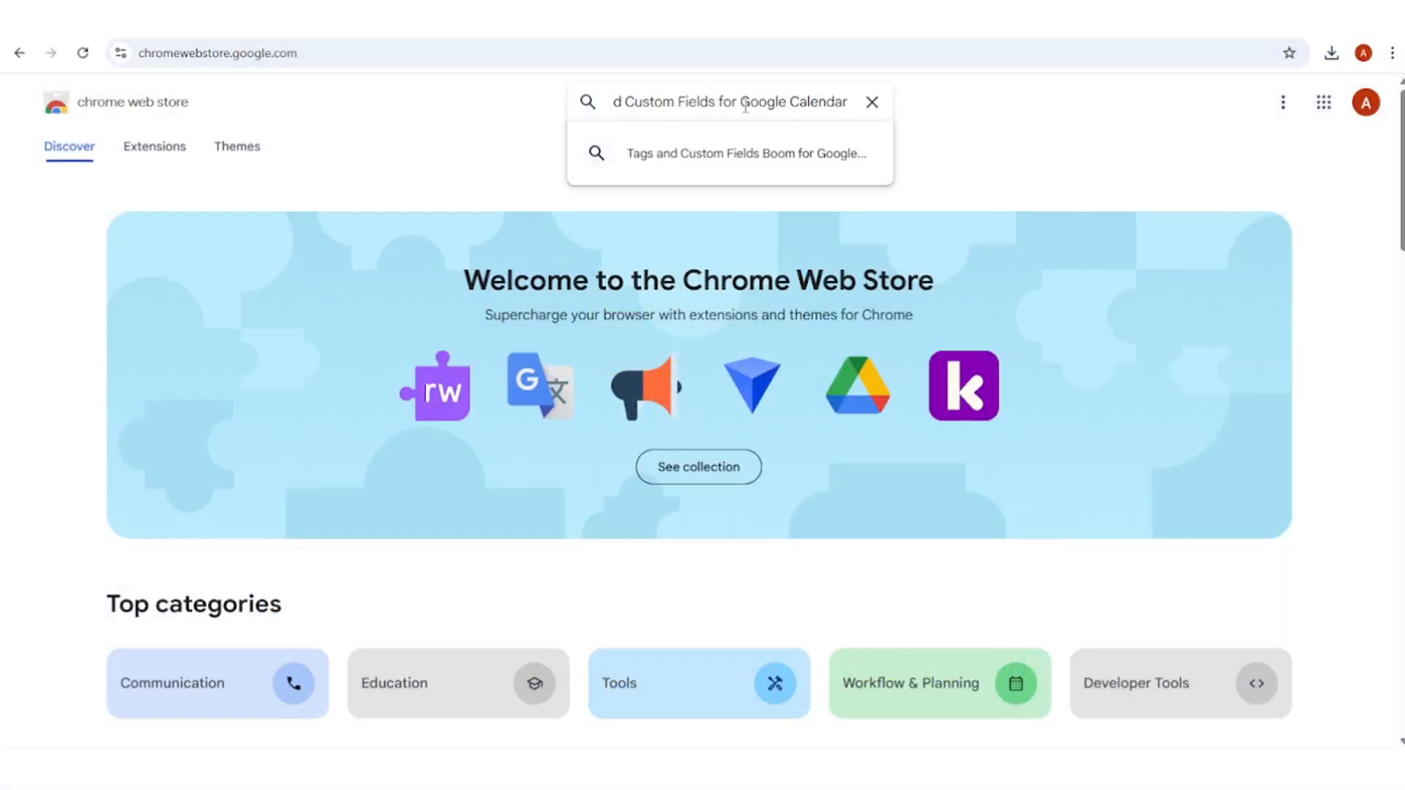
pyautogui.click(745, 152)
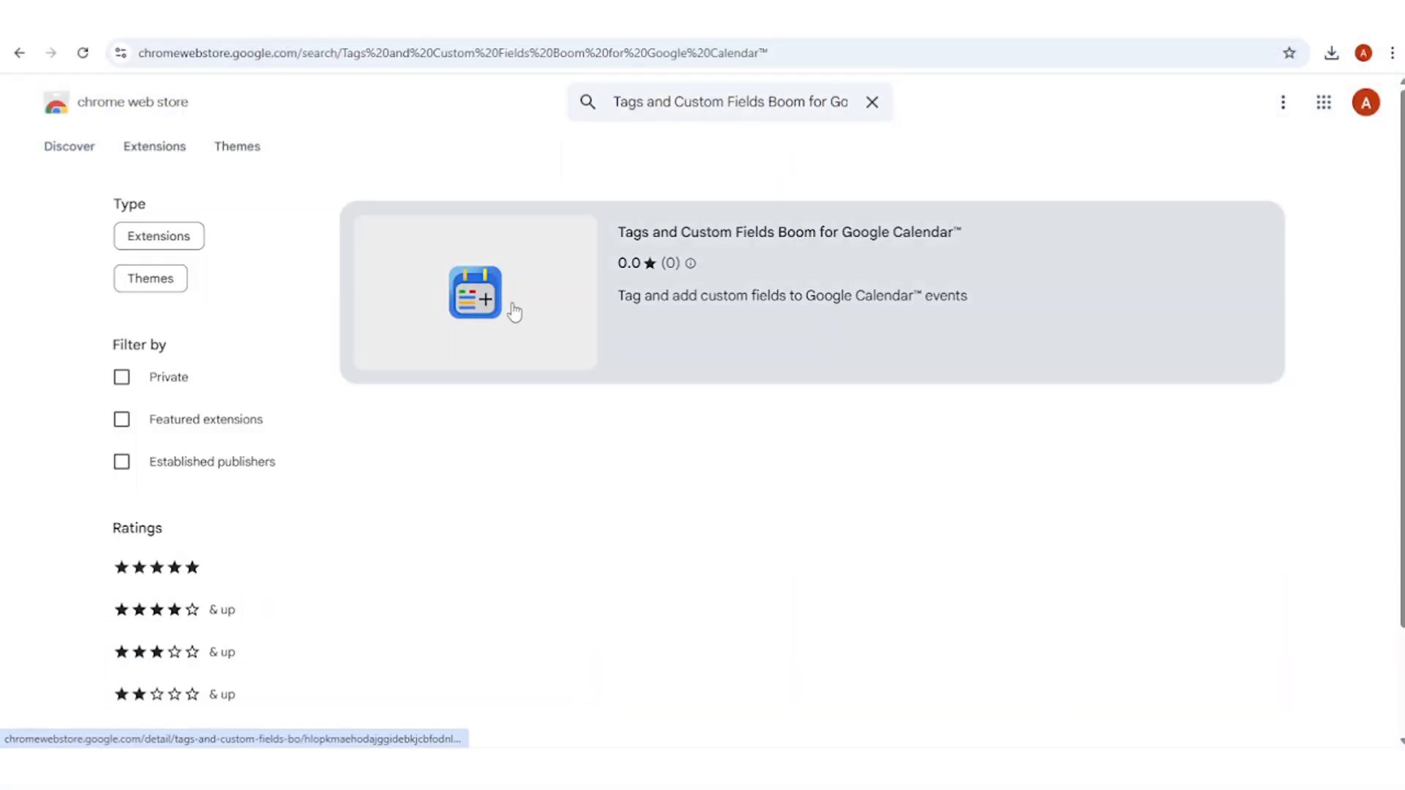
pyautogui.click(475, 293)
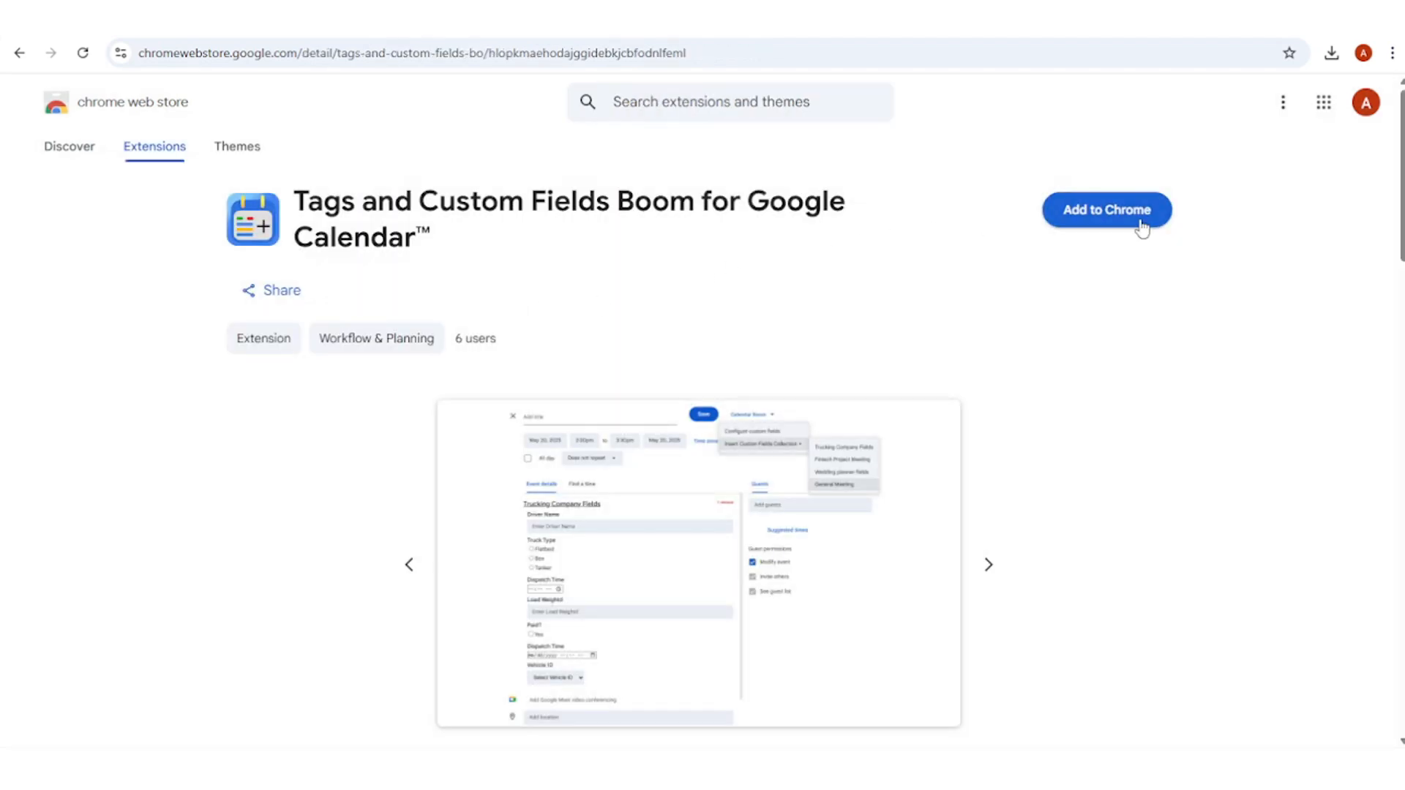
pyautogui.click(1106, 209)
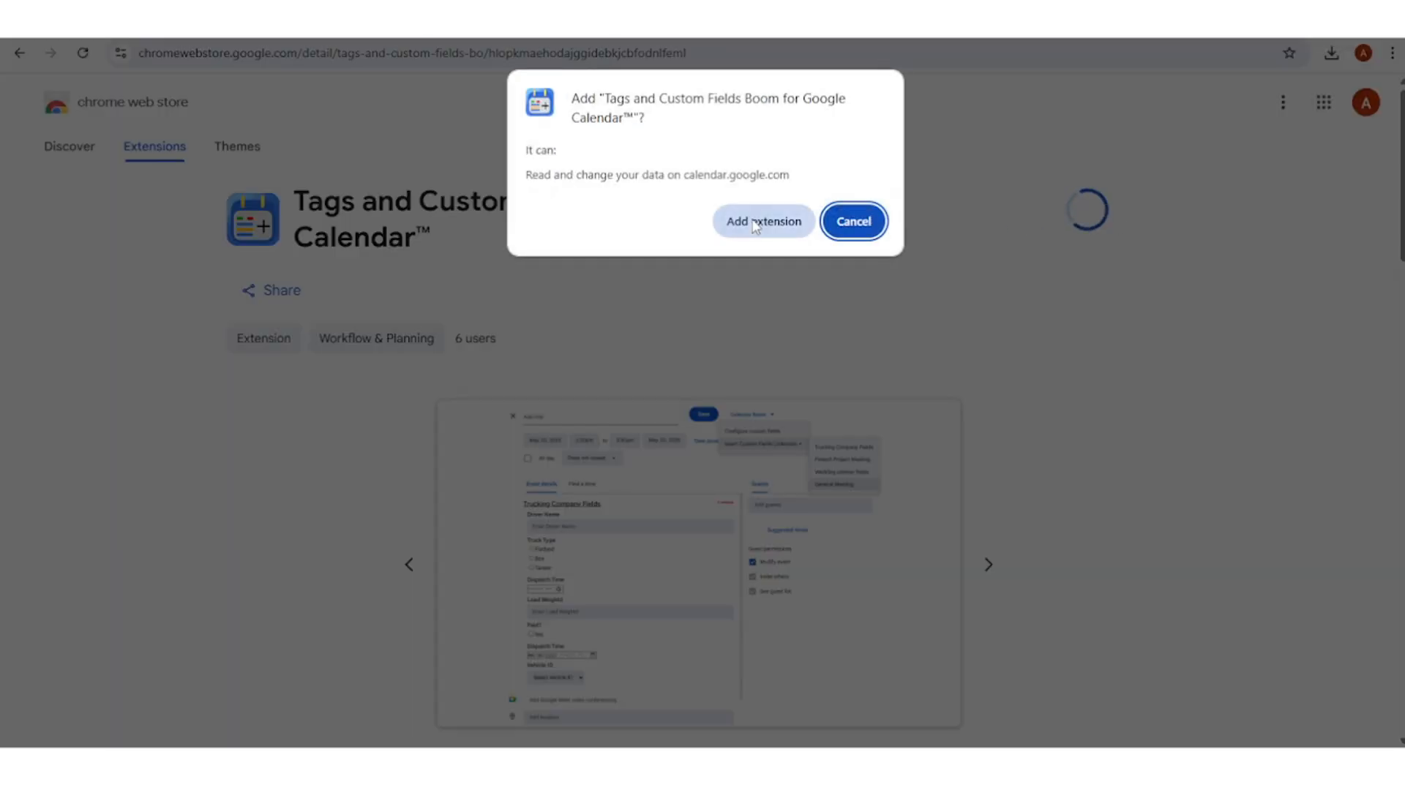
pyautogui.click(763, 221)
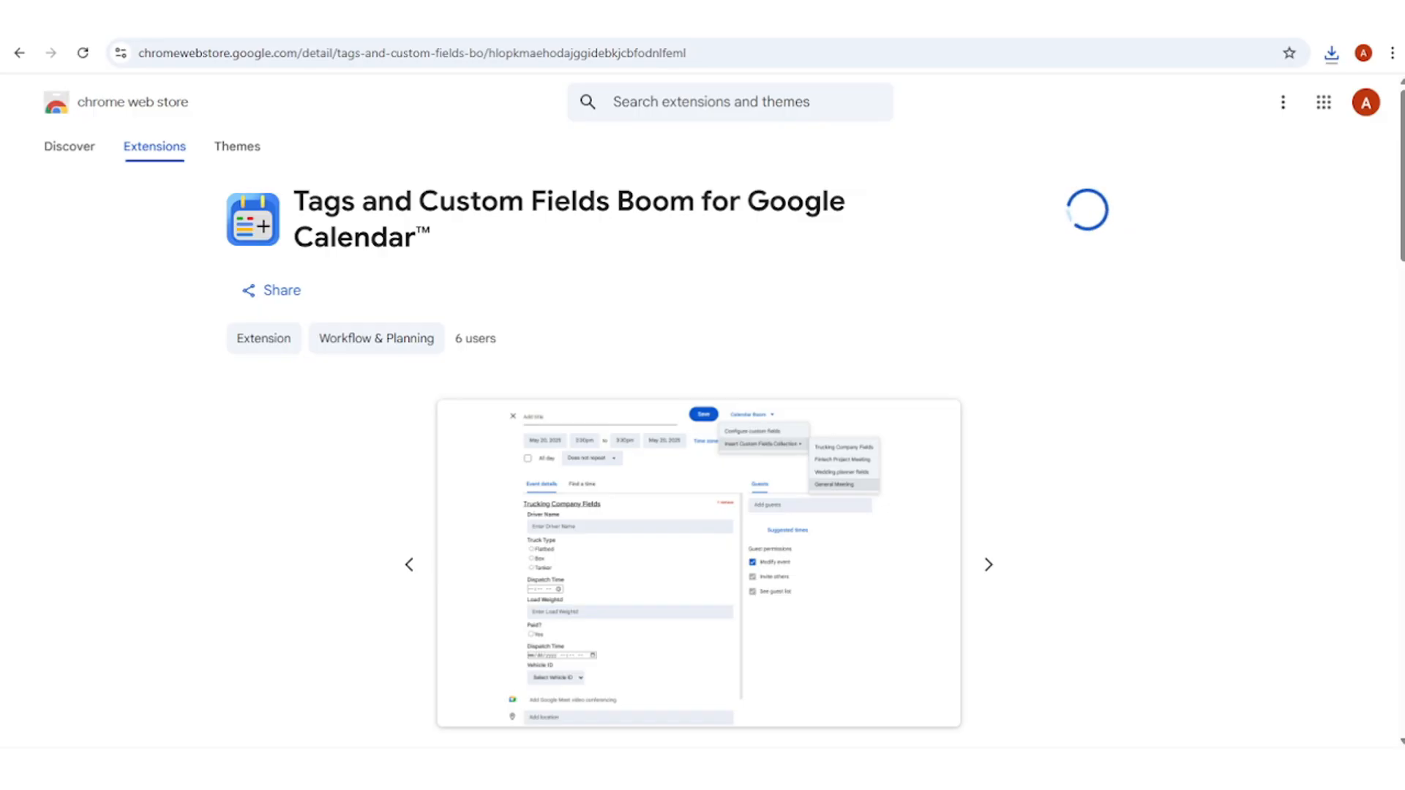
# Step: Pin Tags and Custom Fields Boom from the Extensions menu and bring up its side panel
pyautogui.click(1085, 209)
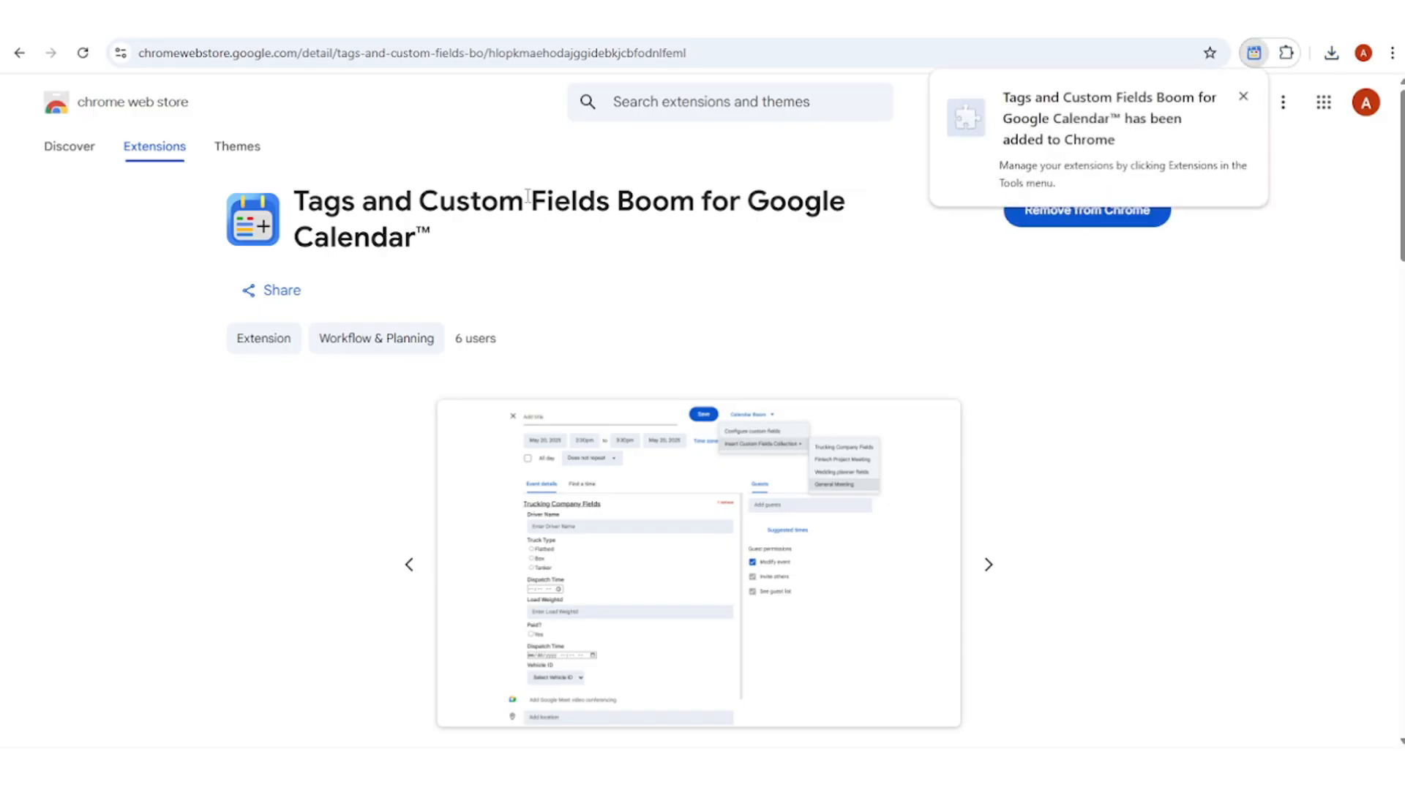
pyautogui.click(1286, 52)
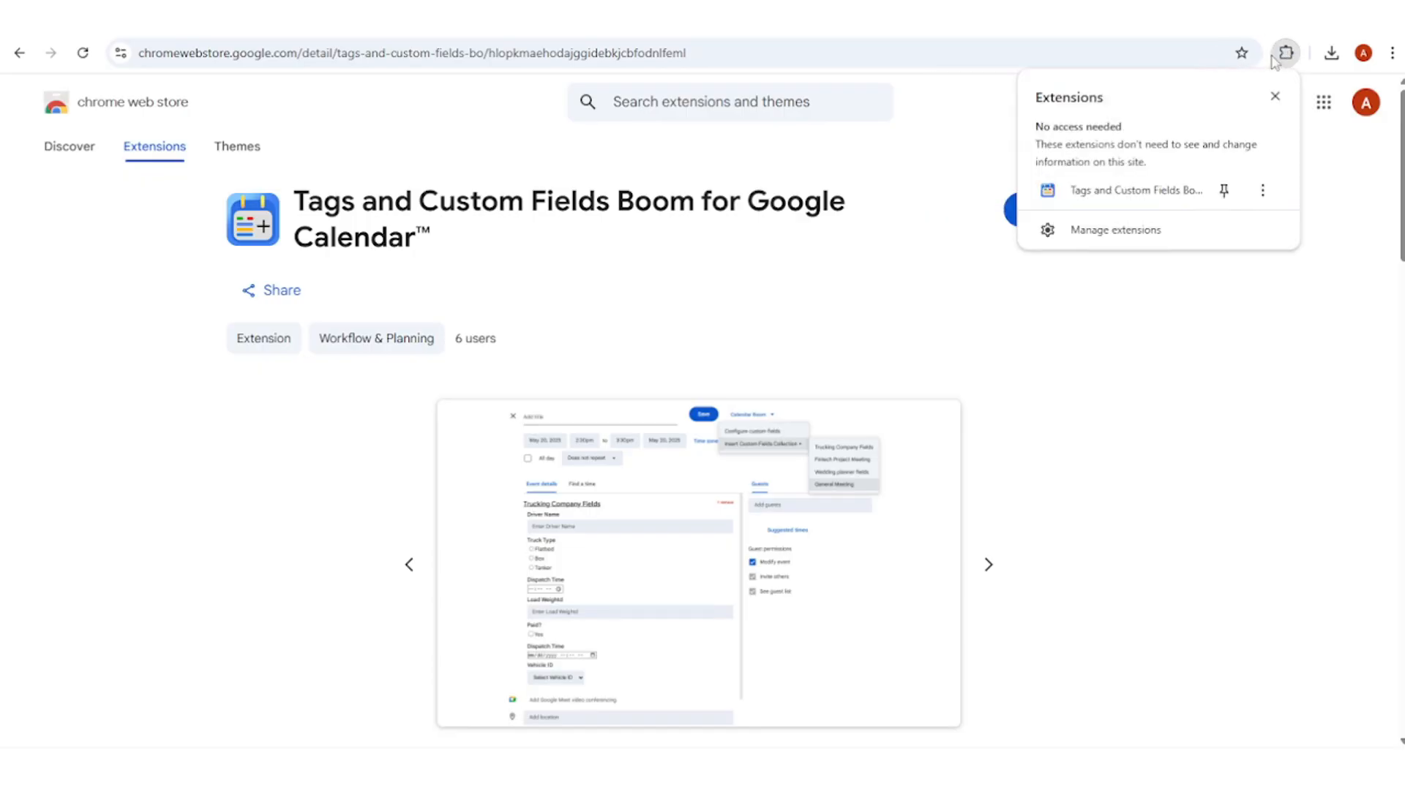
pyautogui.click(1224, 190)
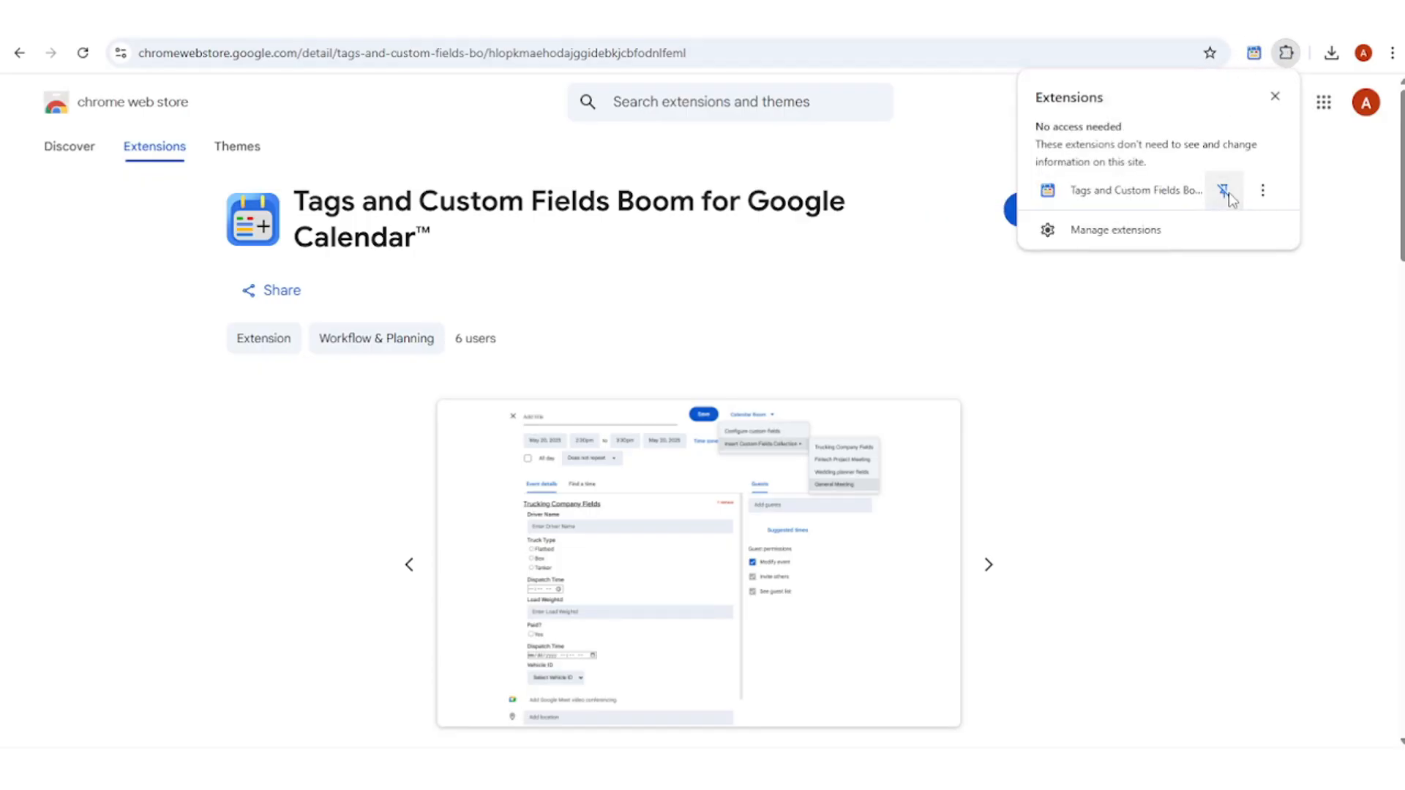
pyautogui.click(1225, 190)
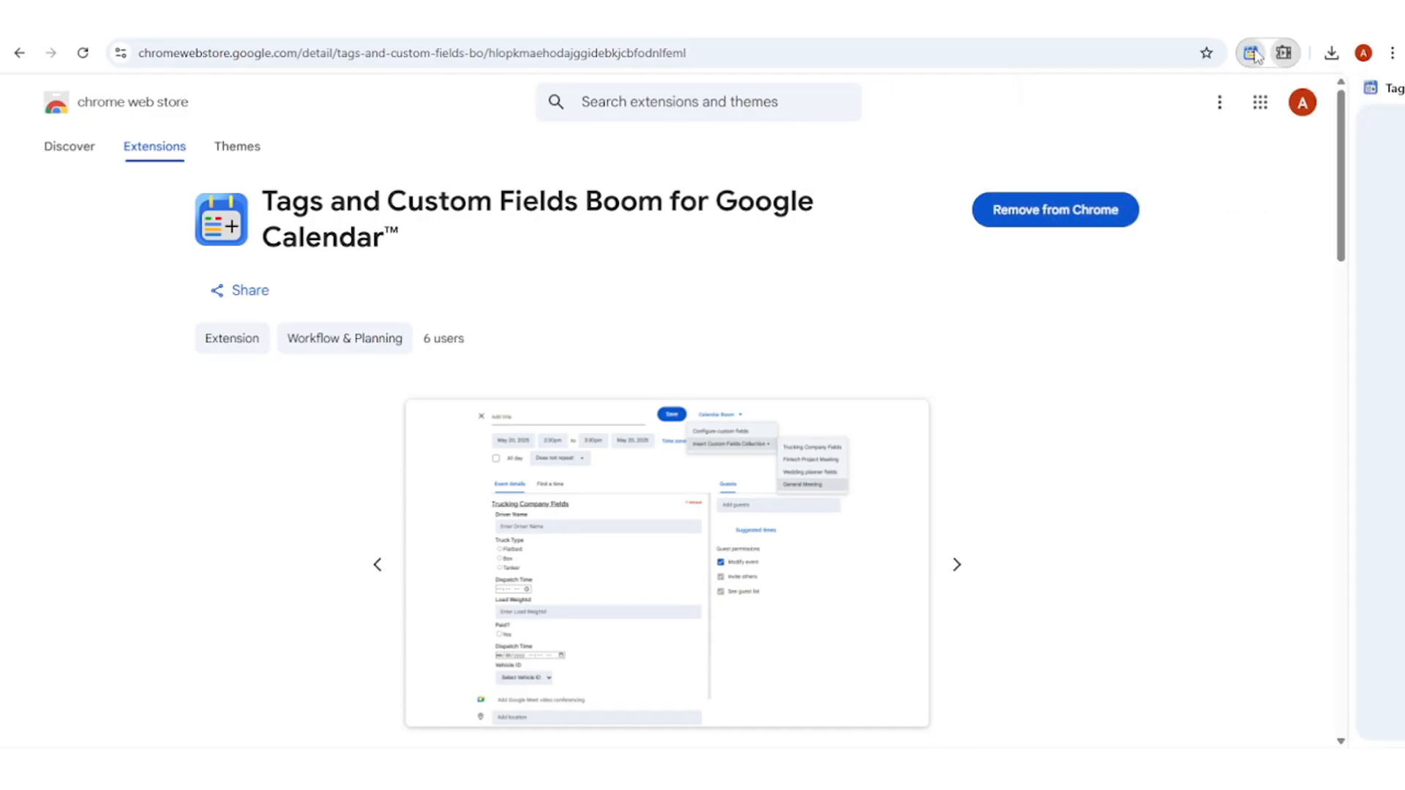
pyautogui.click(1253, 53)
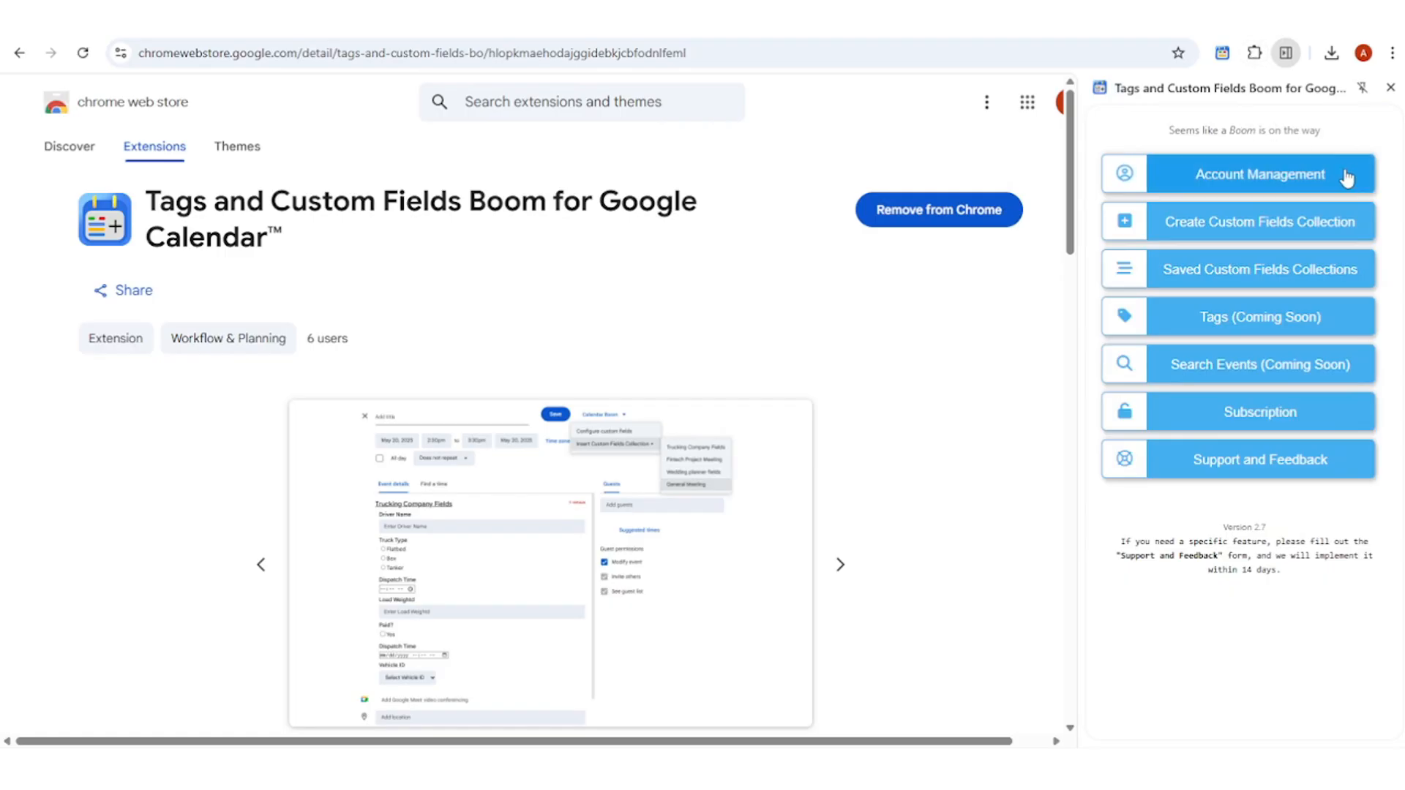
# Step: Sign in to the extension from Account Management with the chosen Google account
pyautogui.click(1259, 174)
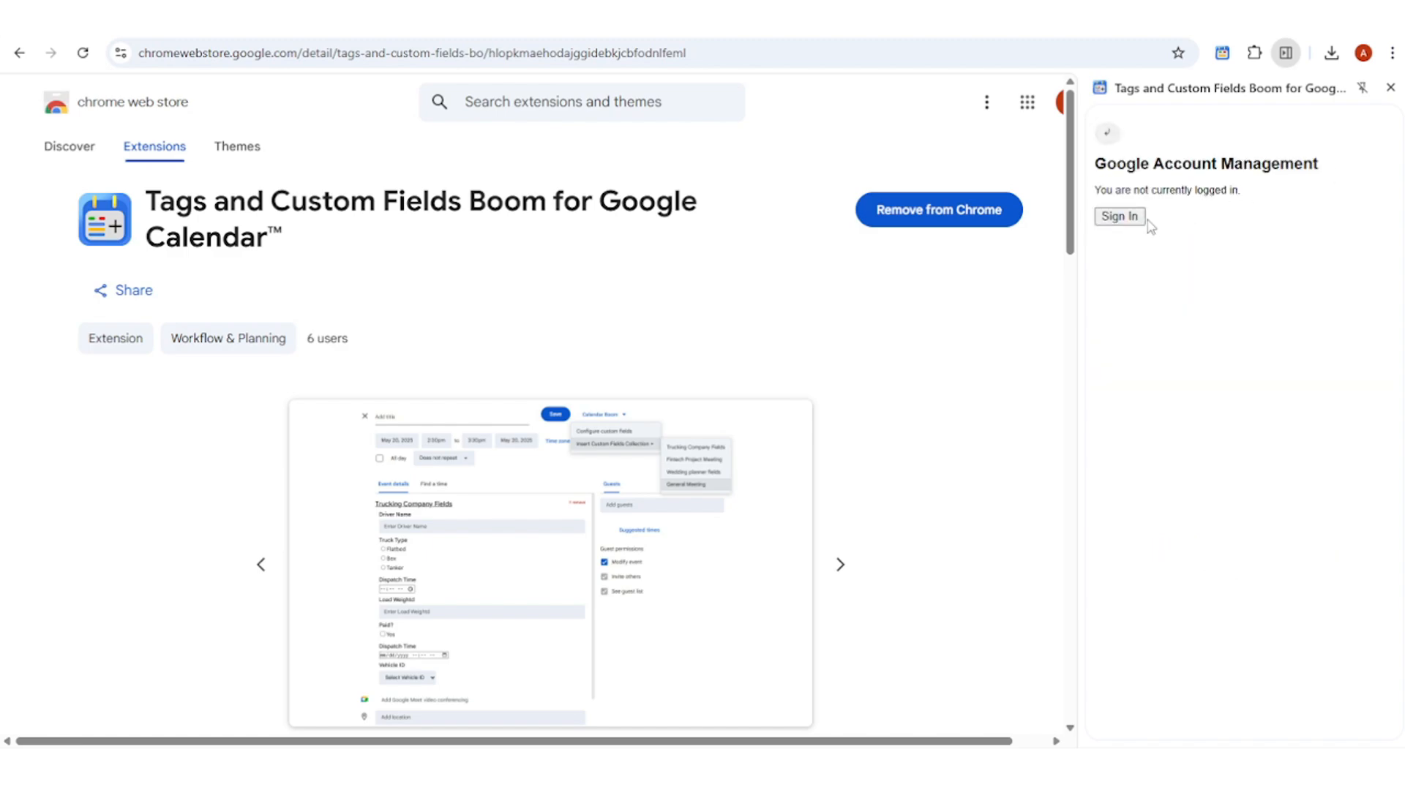
pyautogui.click(1119, 217)
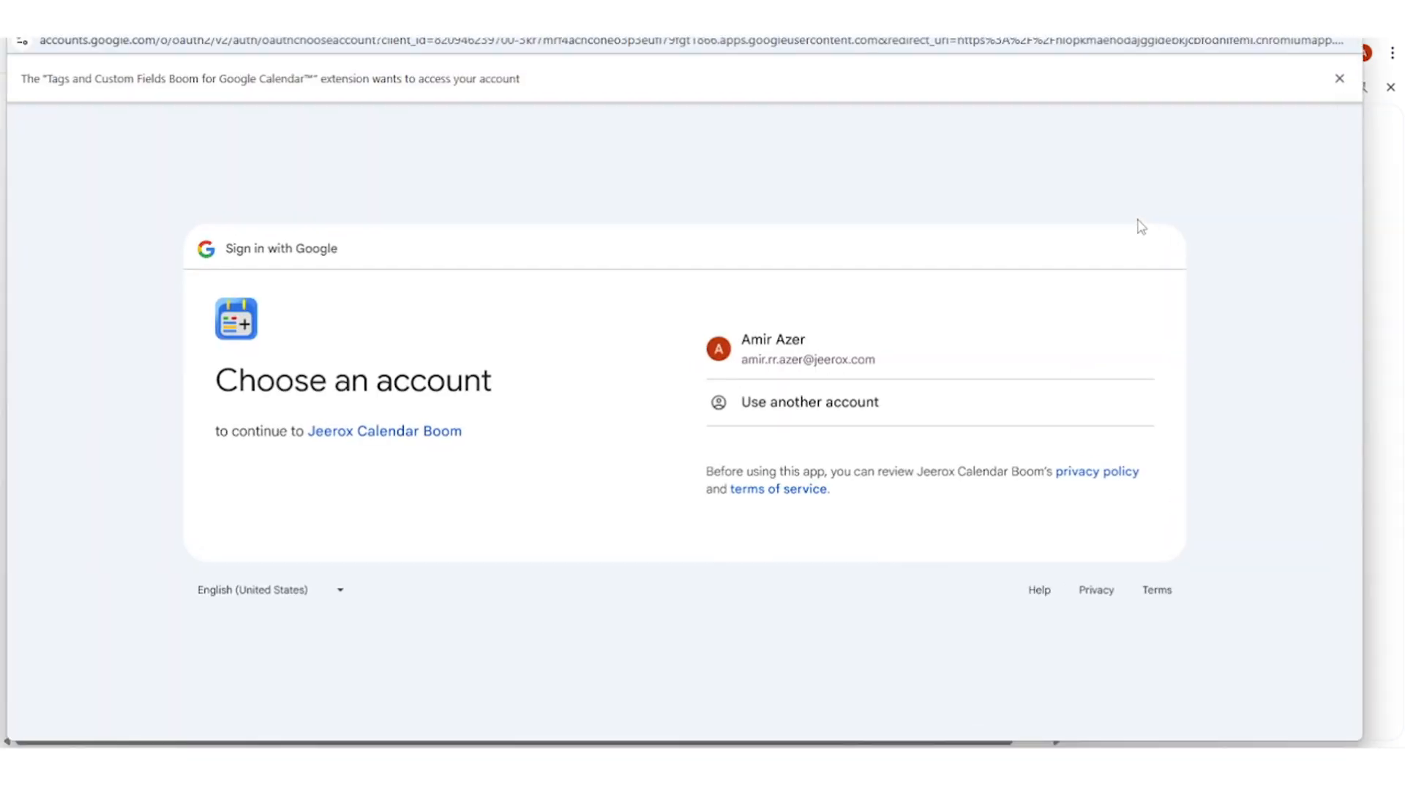
pyautogui.click(806, 350)
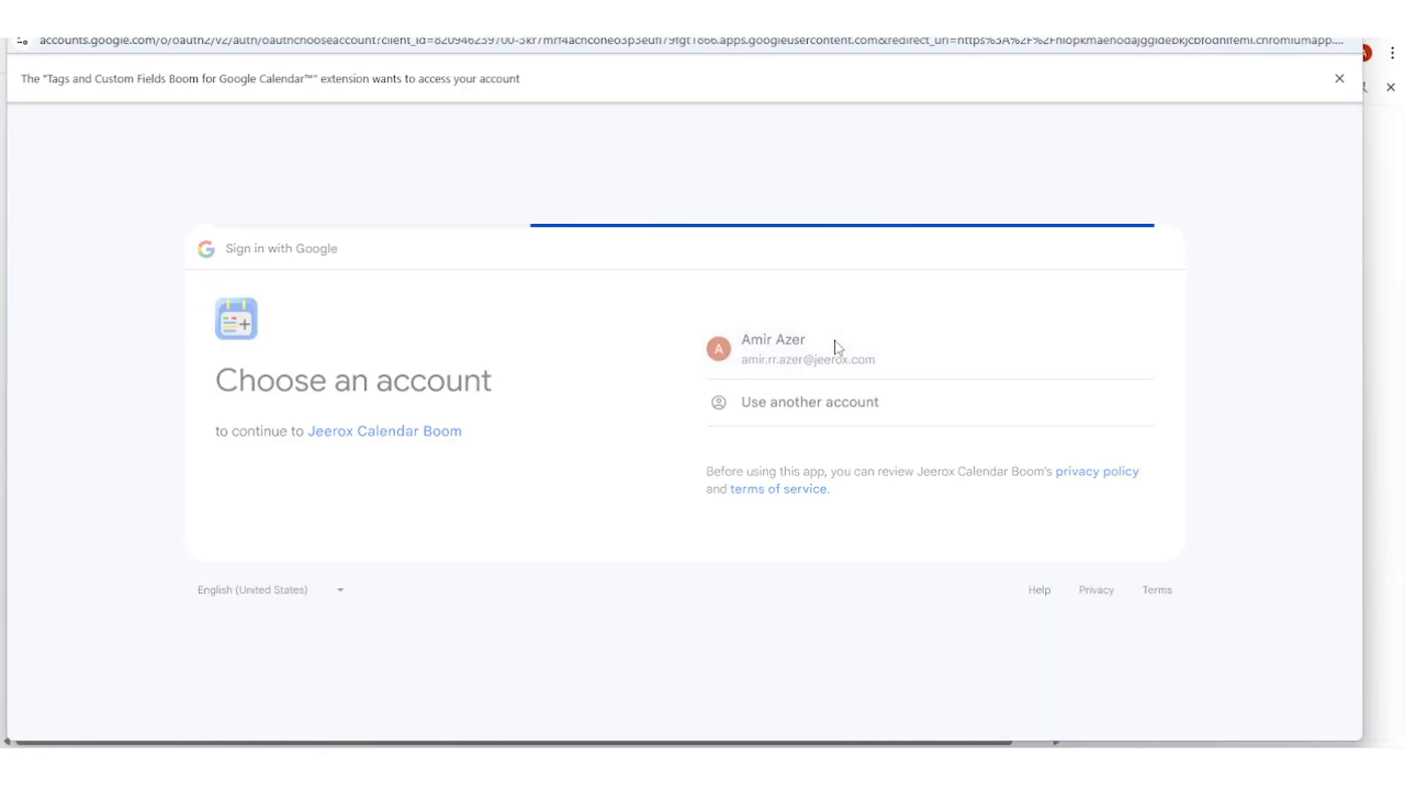
pyautogui.click(806, 350)
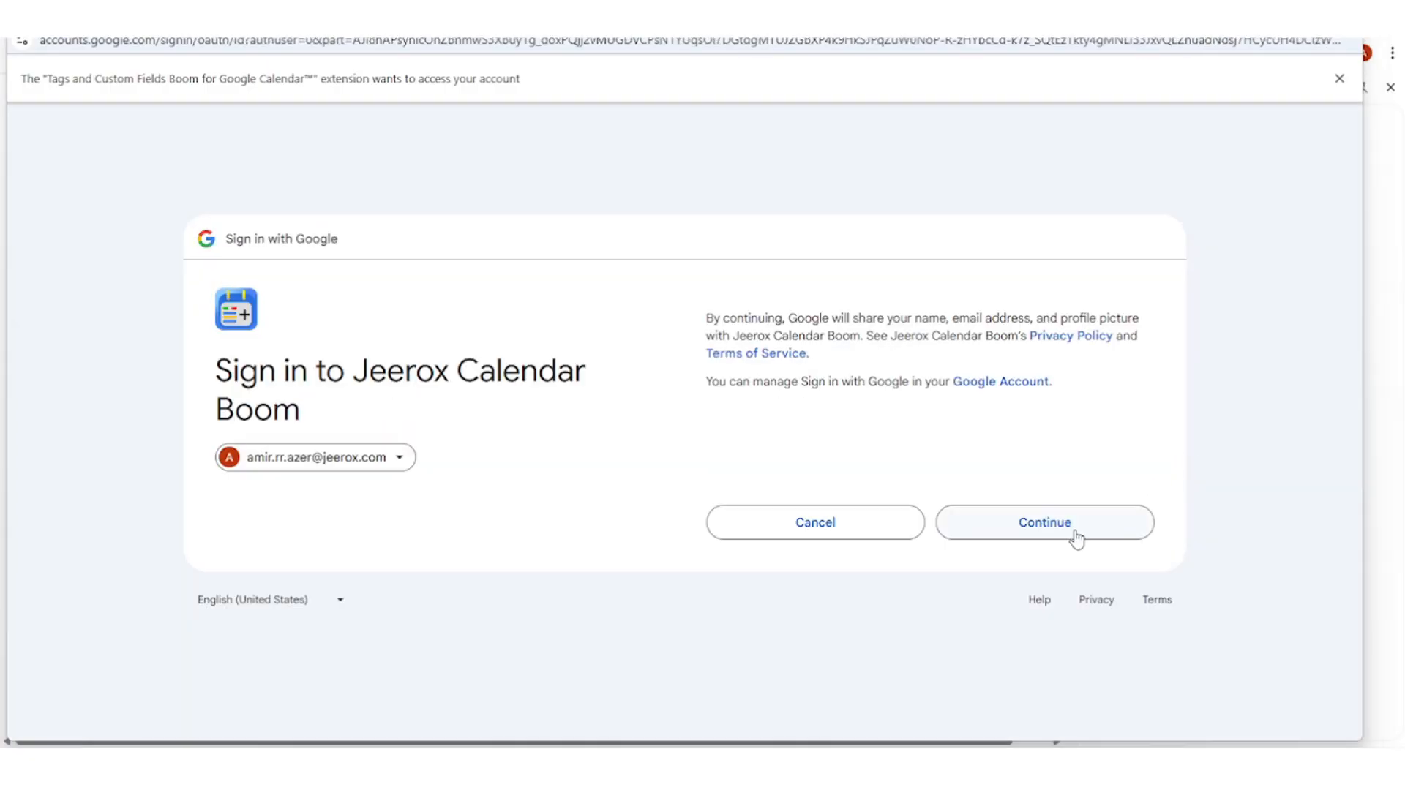
# Step: Grant Jeerox Calendar Boom access to calendars and events and return to its main menu
pyautogui.click(1043, 522)
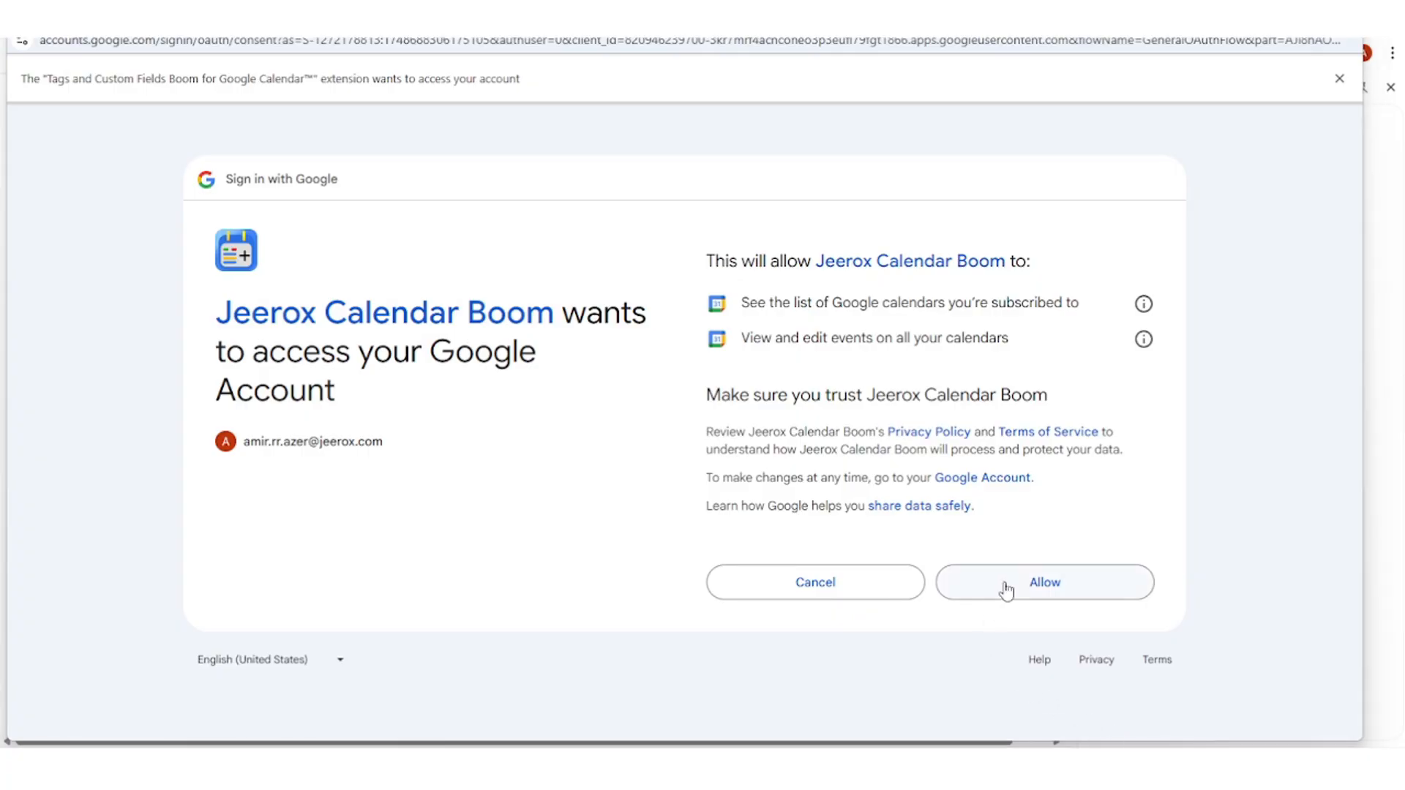
pyautogui.click(1044, 583)
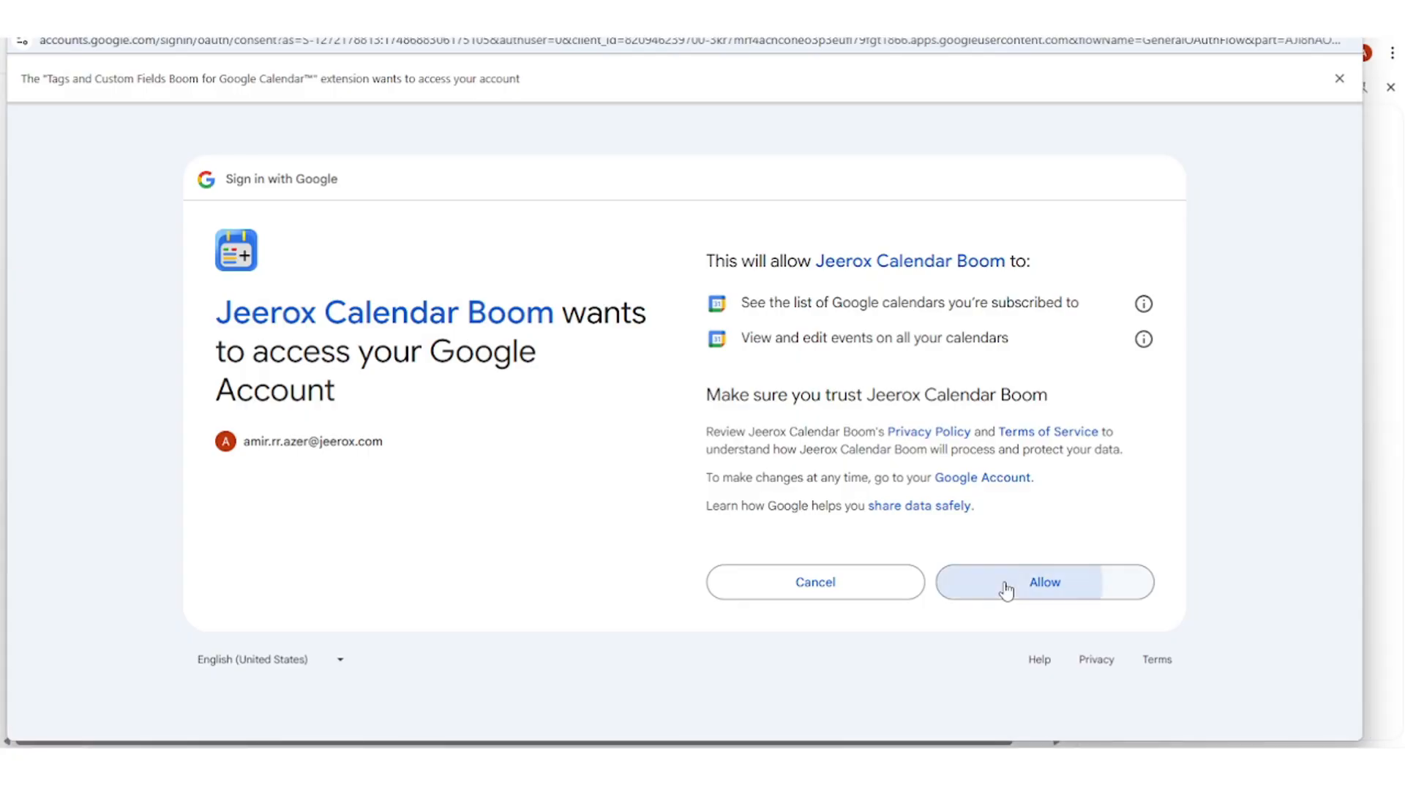
pyautogui.click(1044, 583)
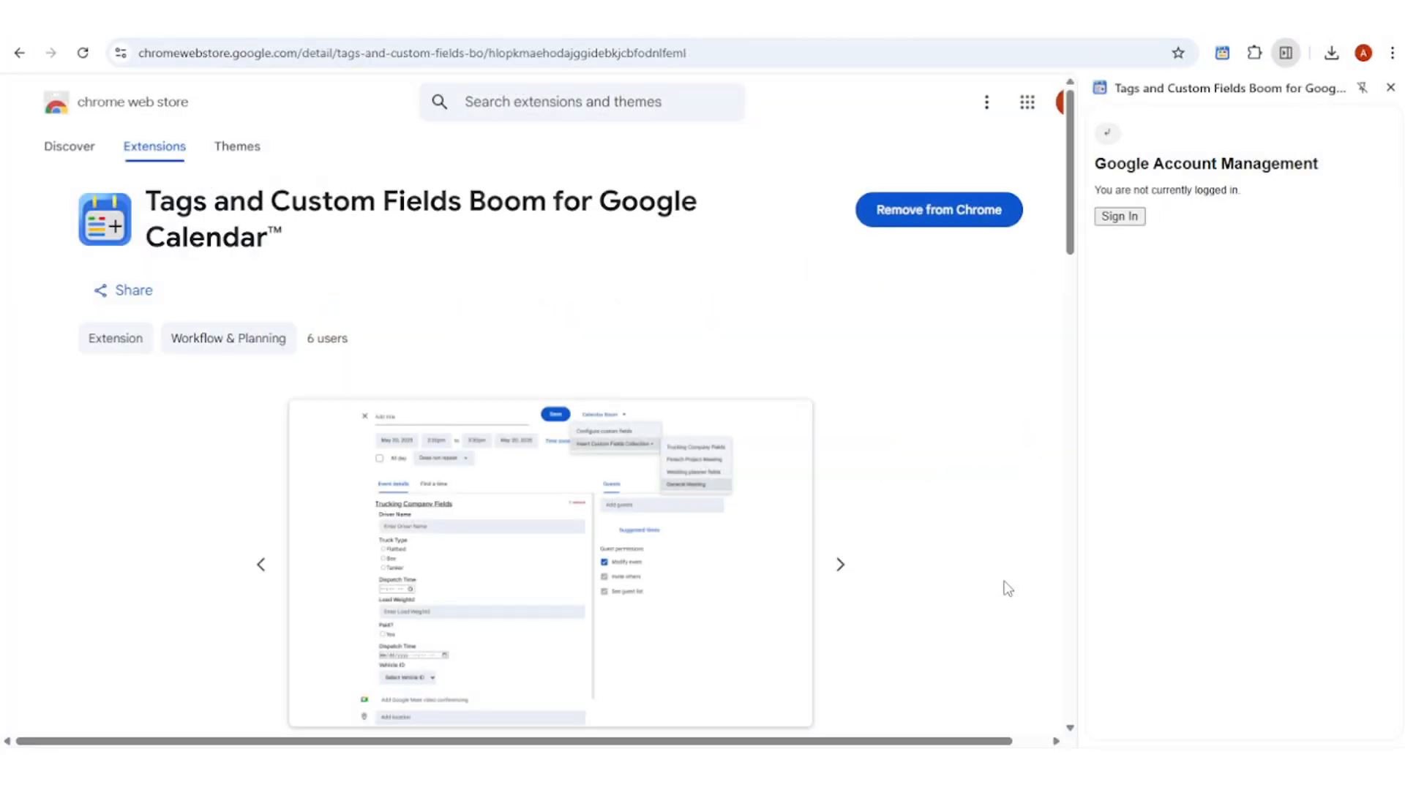
pyautogui.click(1120, 217)
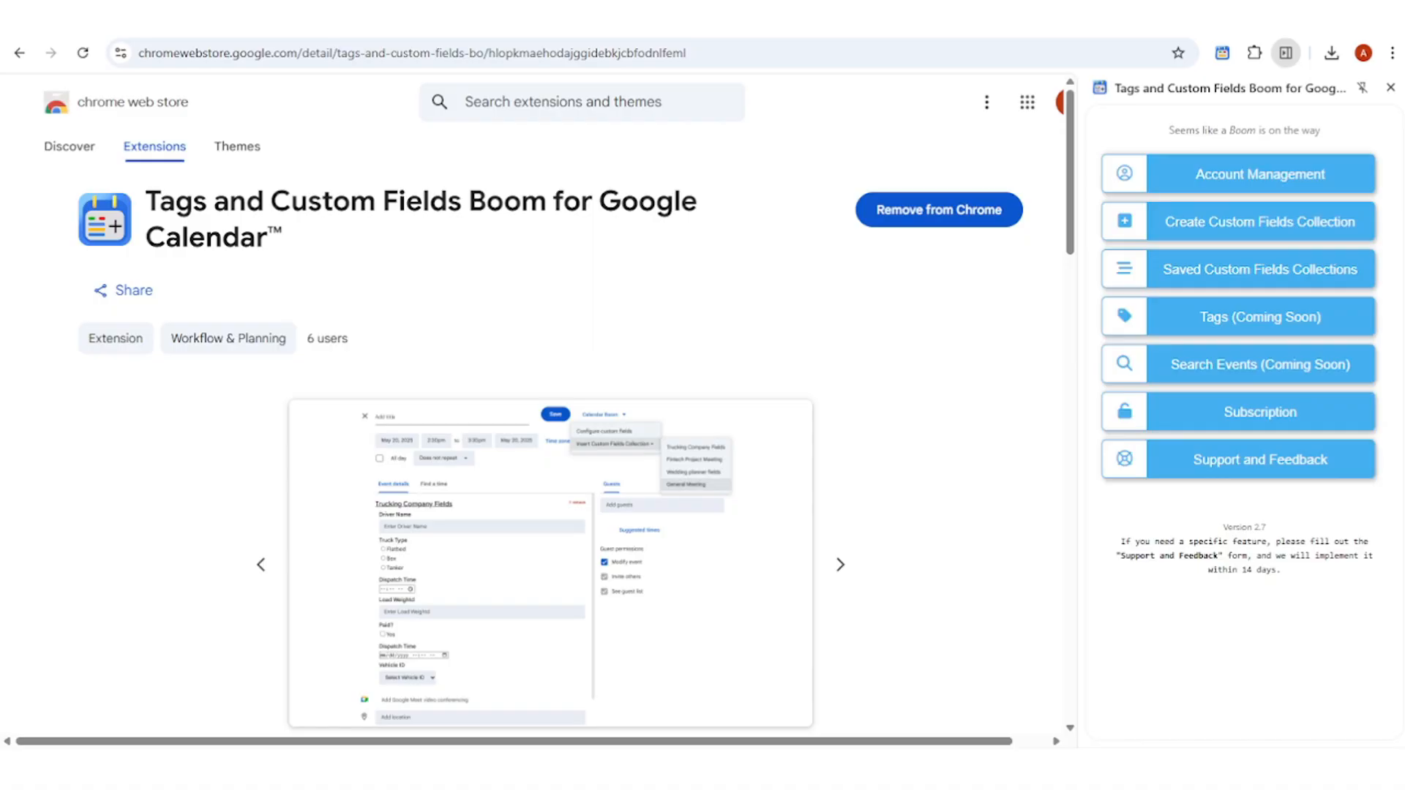
pyautogui.moveTo(984, 123)
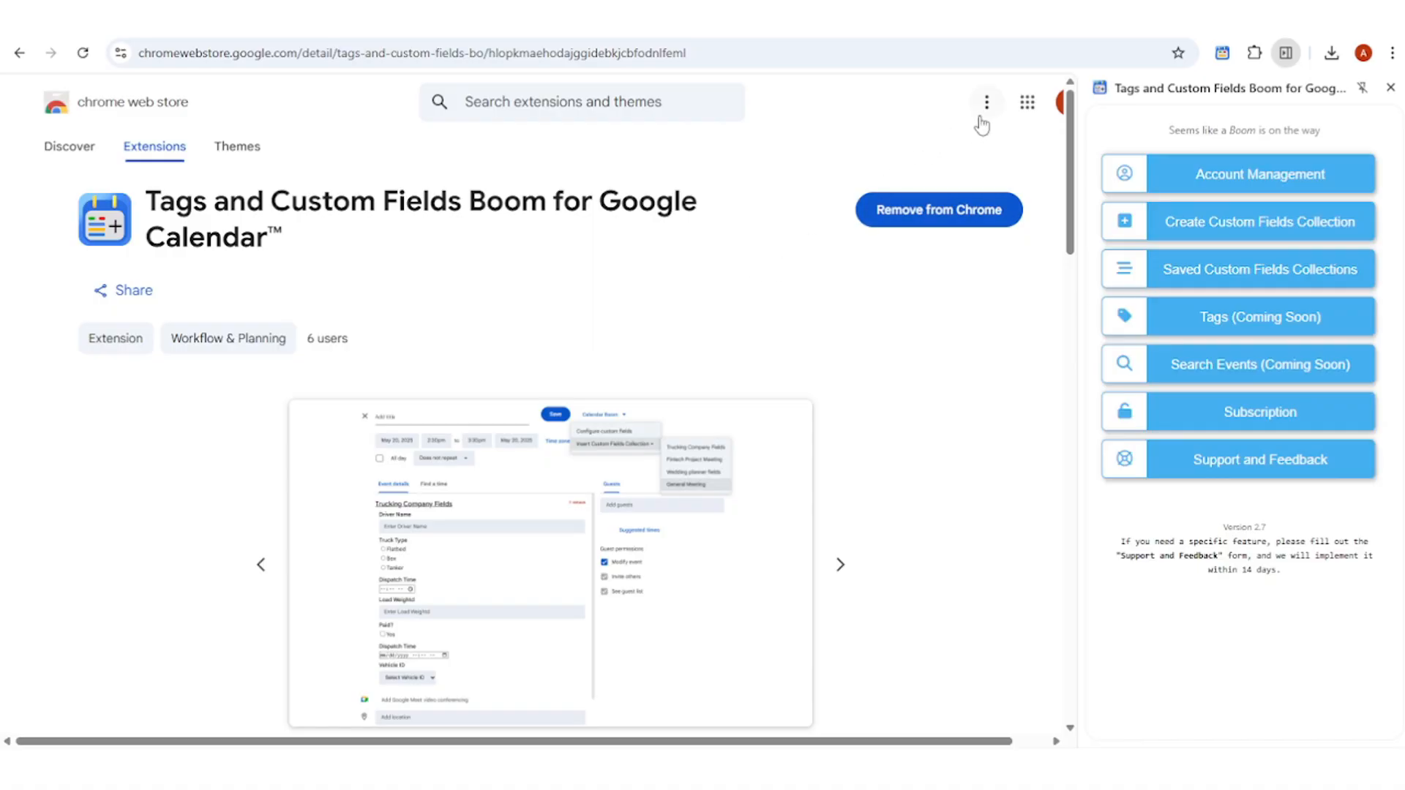
# Step: Create a new untitled May 31 event in the full editor with the Calendar Boom option visible
pyautogui.click(1028, 103)
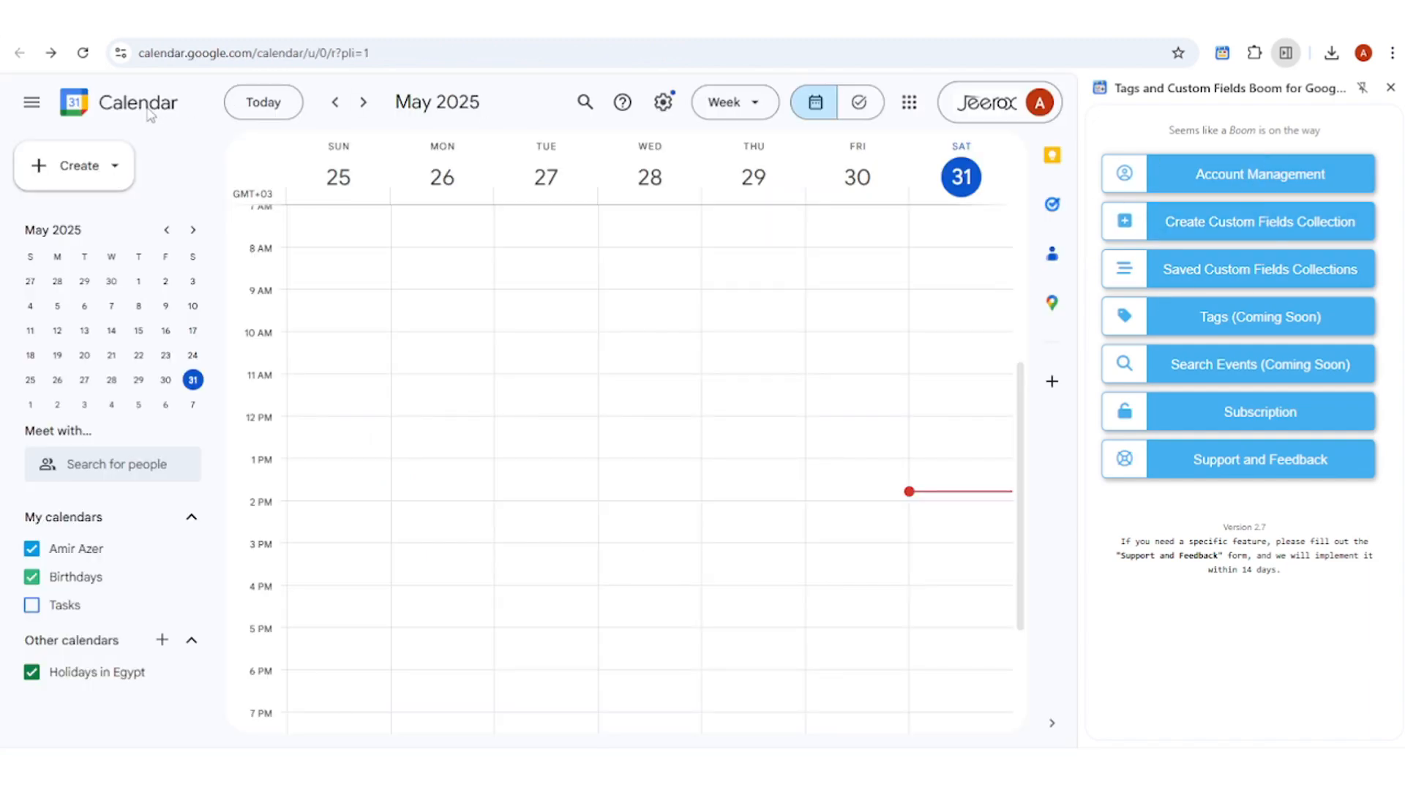
pyautogui.click(74, 165)
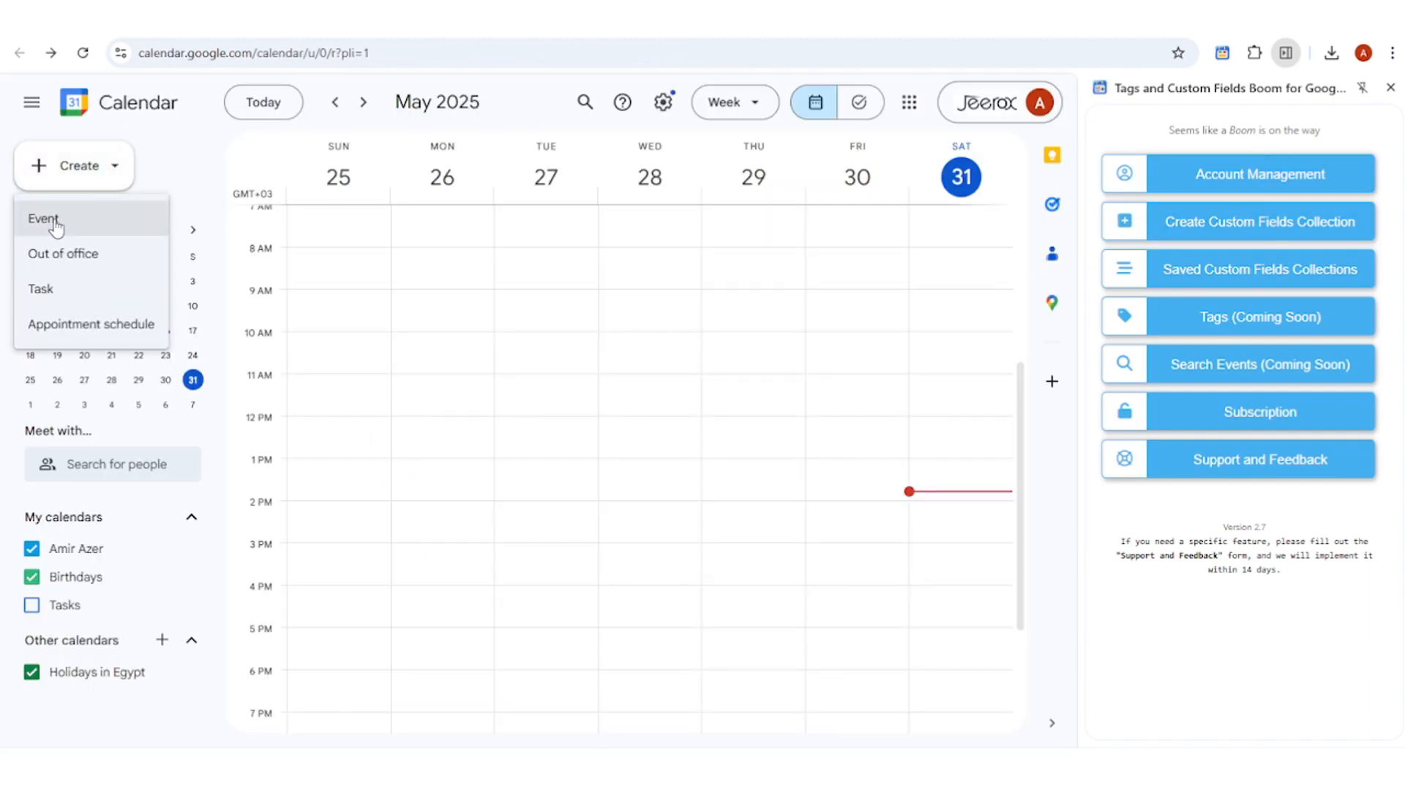
pyautogui.click(42, 218)
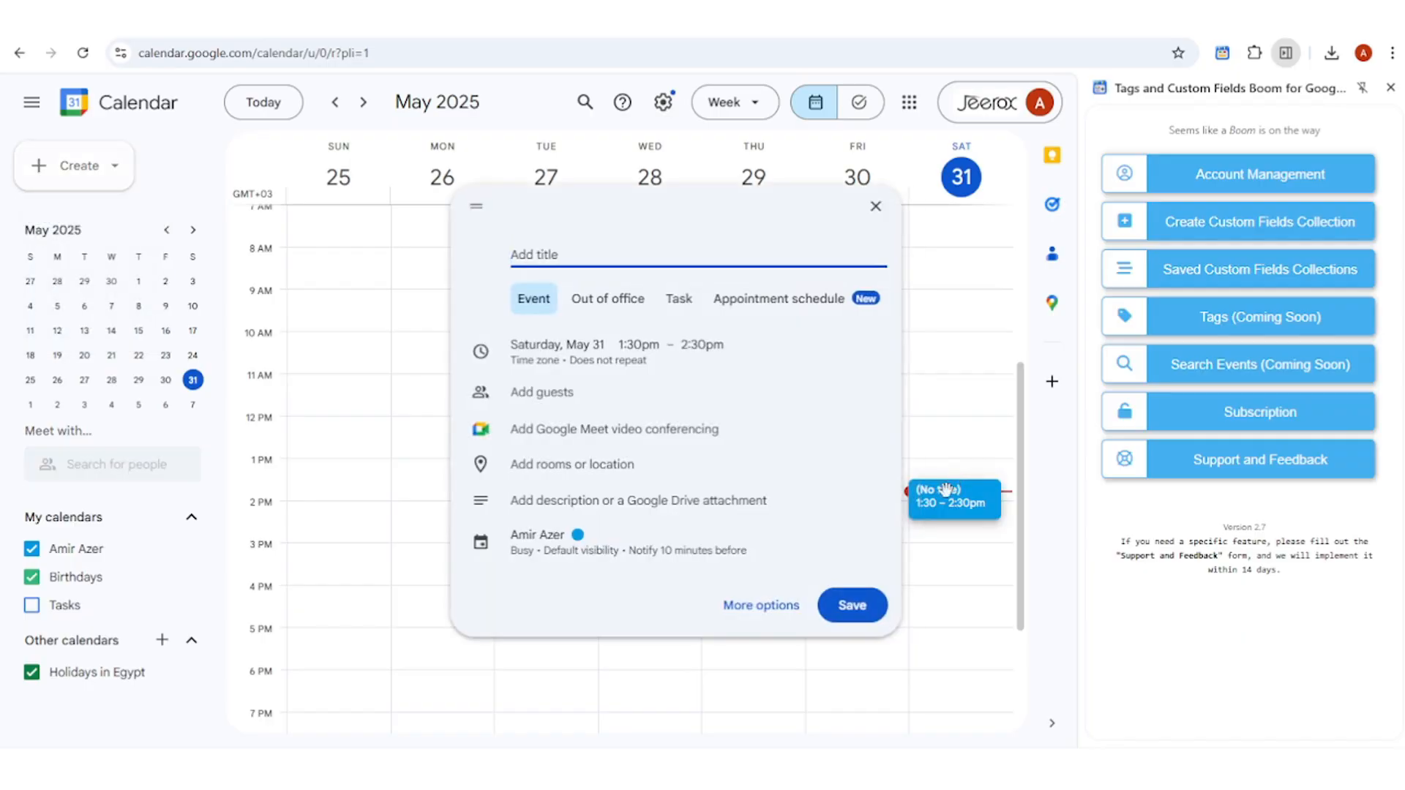
pyautogui.click(760, 605)
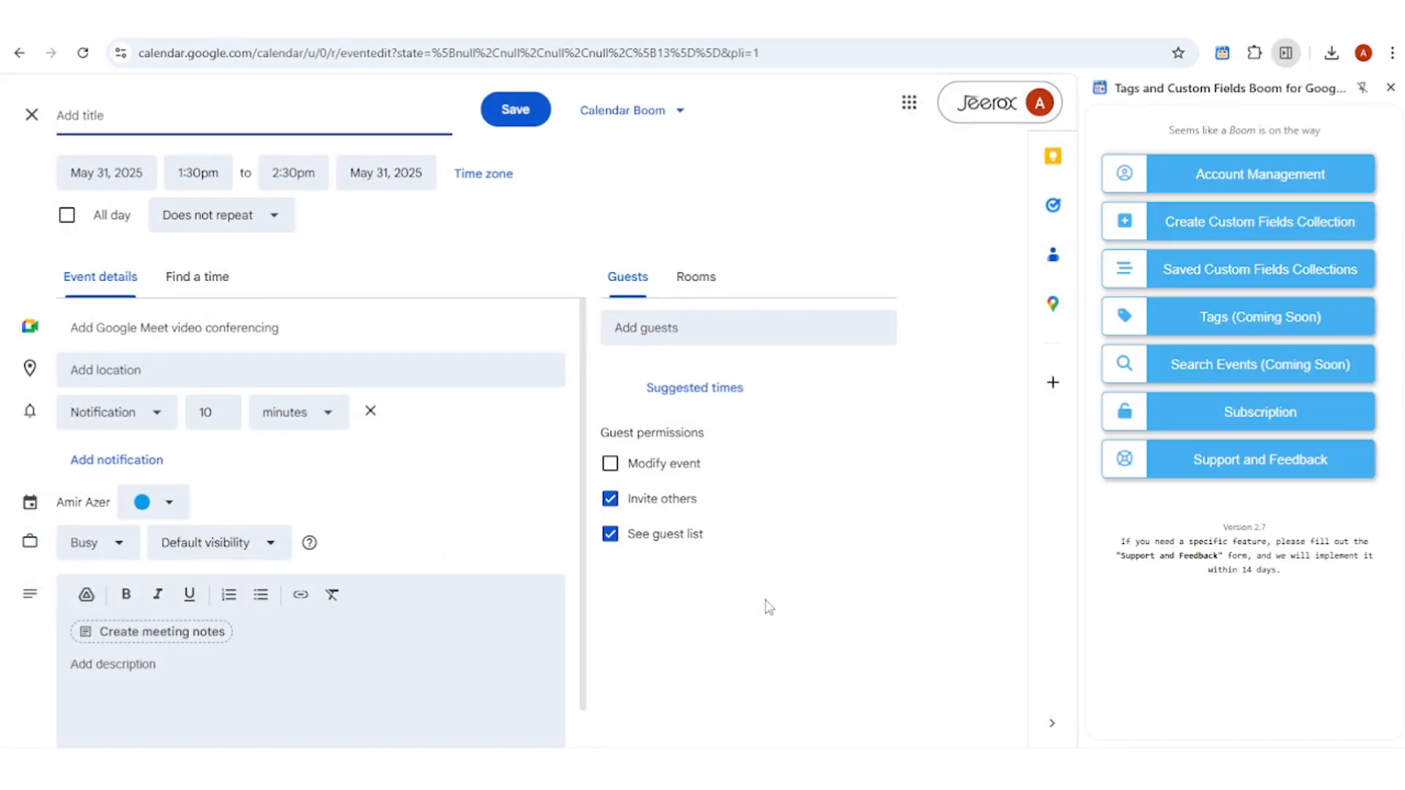
pyautogui.moveTo(666, 186)
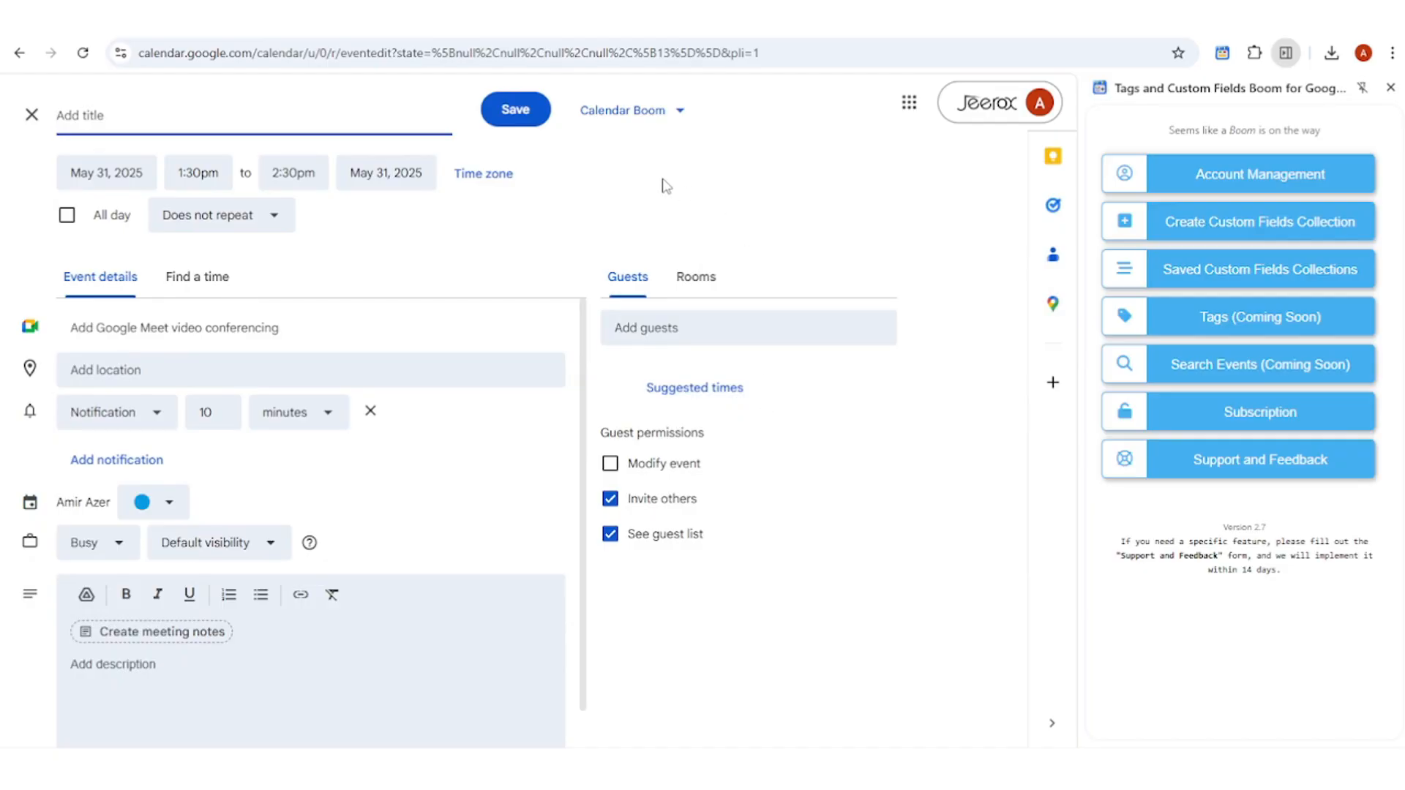
pyautogui.moveTo(632, 110)
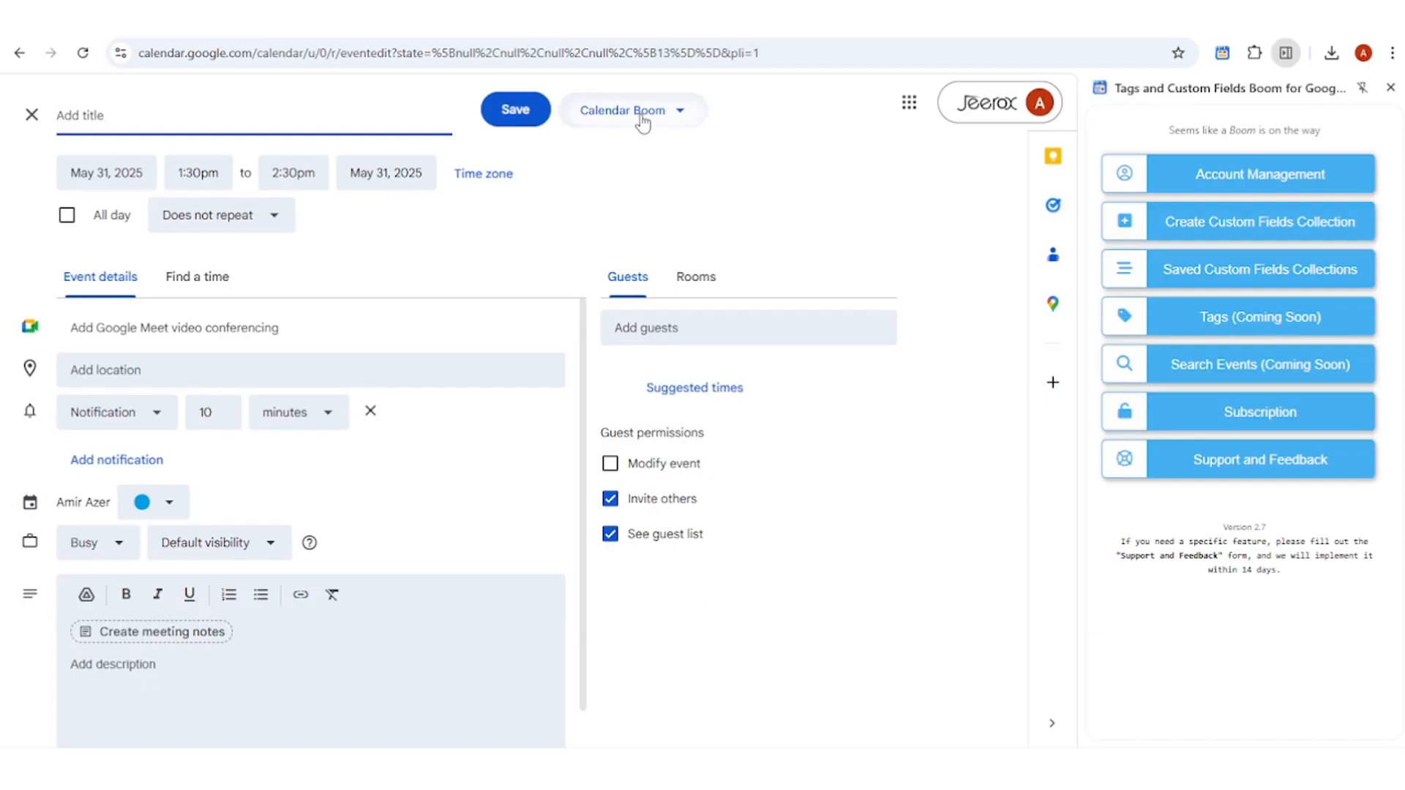
pyautogui.click(633, 110)
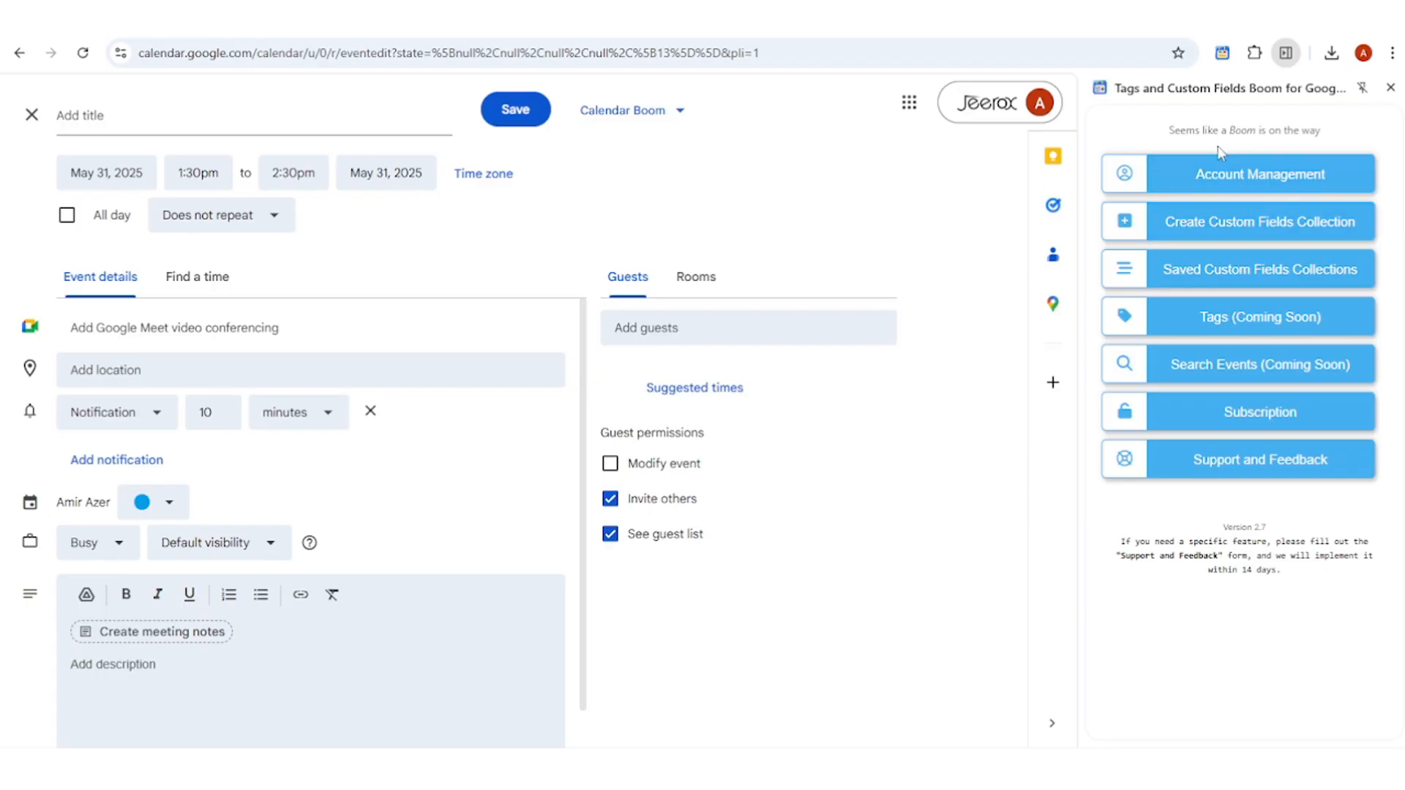
pyautogui.moveTo(1266, 163)
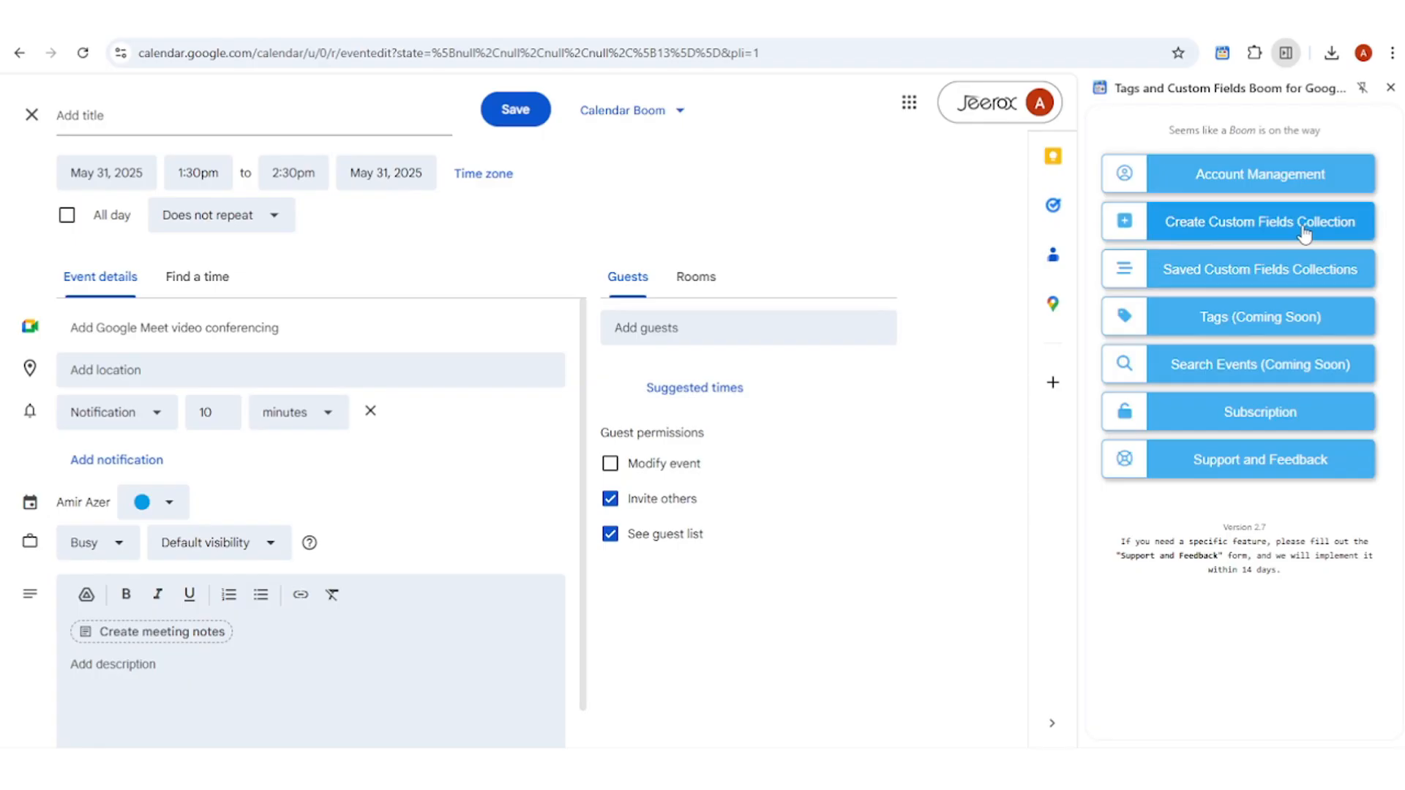
# Step: Start a custom fields collection titled Test Collection with a single-line First text input
pyautogui.click(1261, 221)
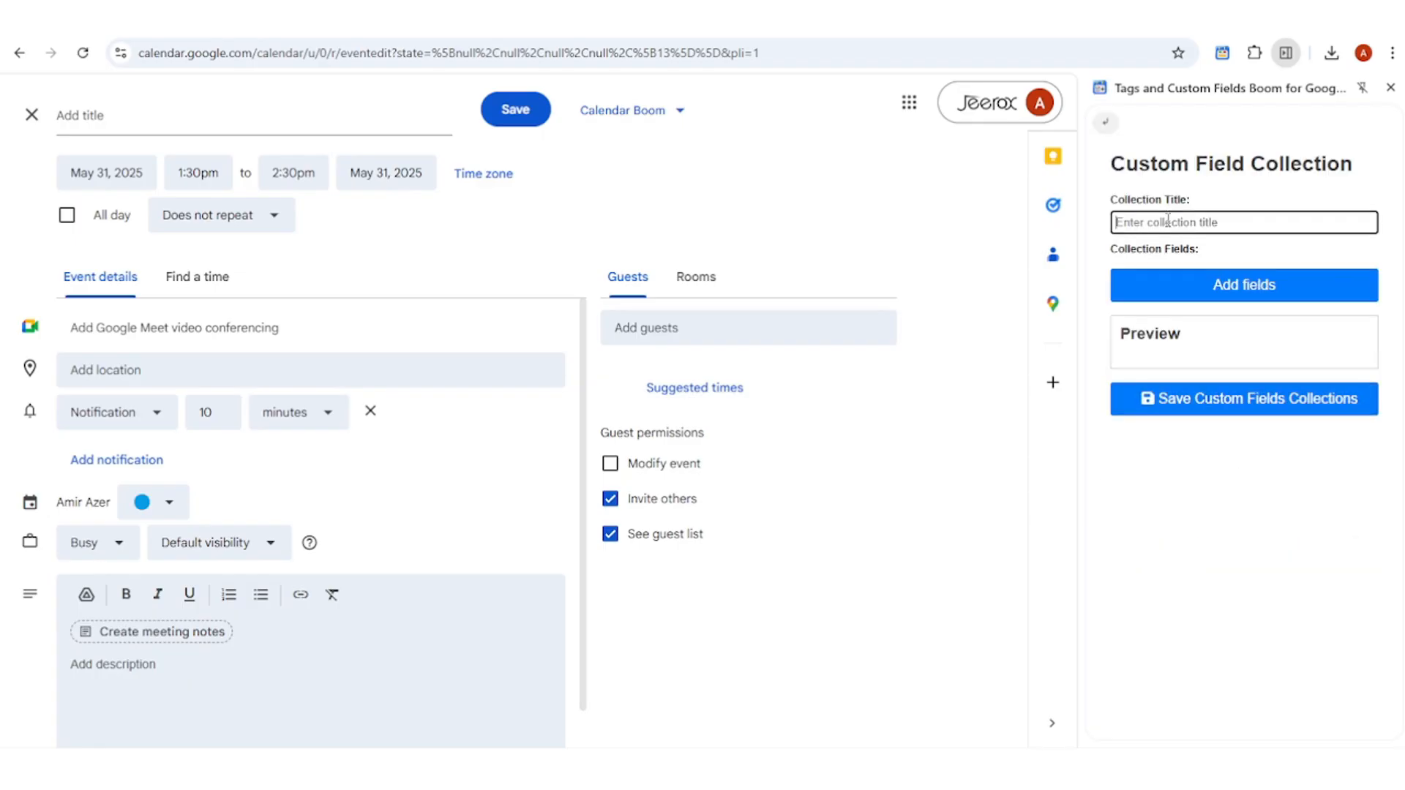
pyautogui.click(1243, 285)
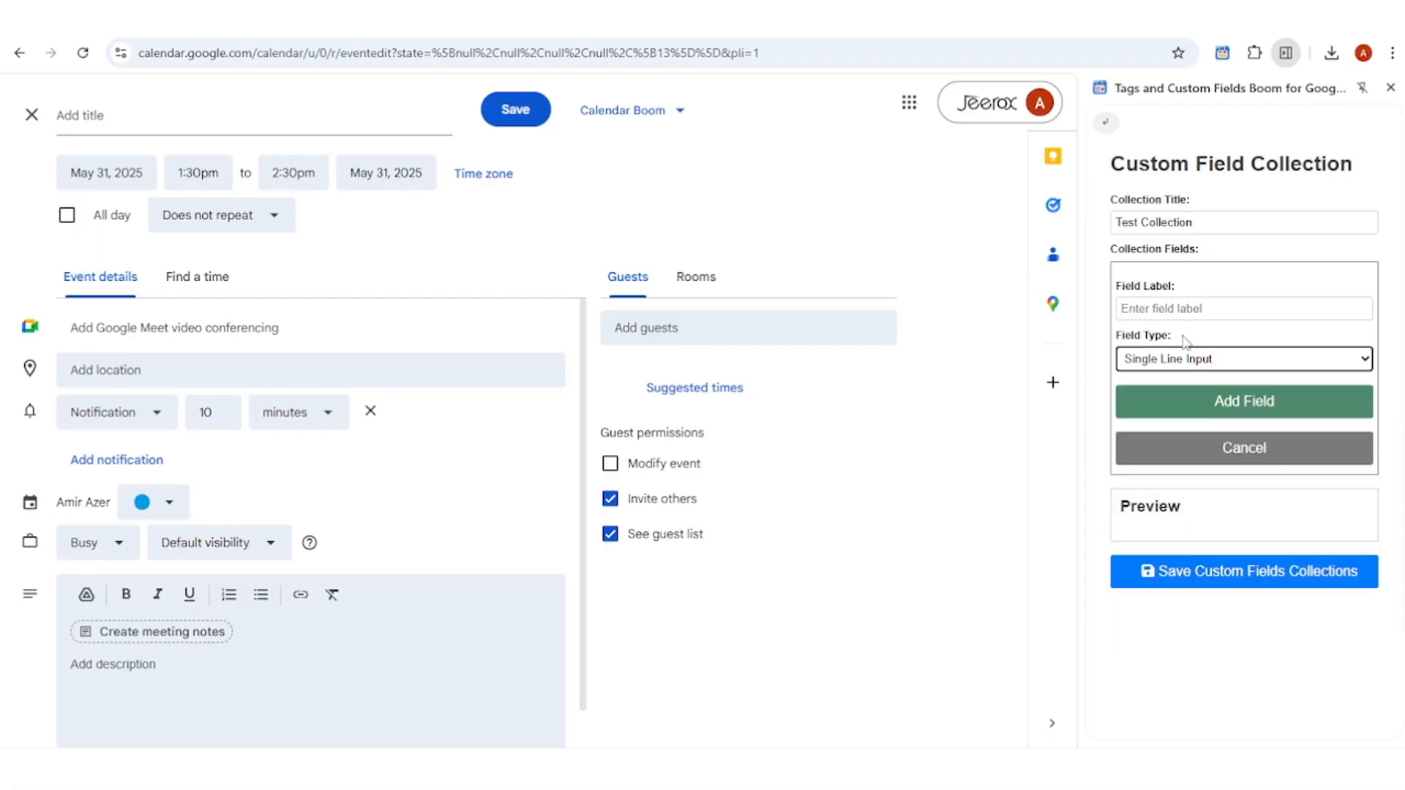
pyautogui.click(1242, 401)
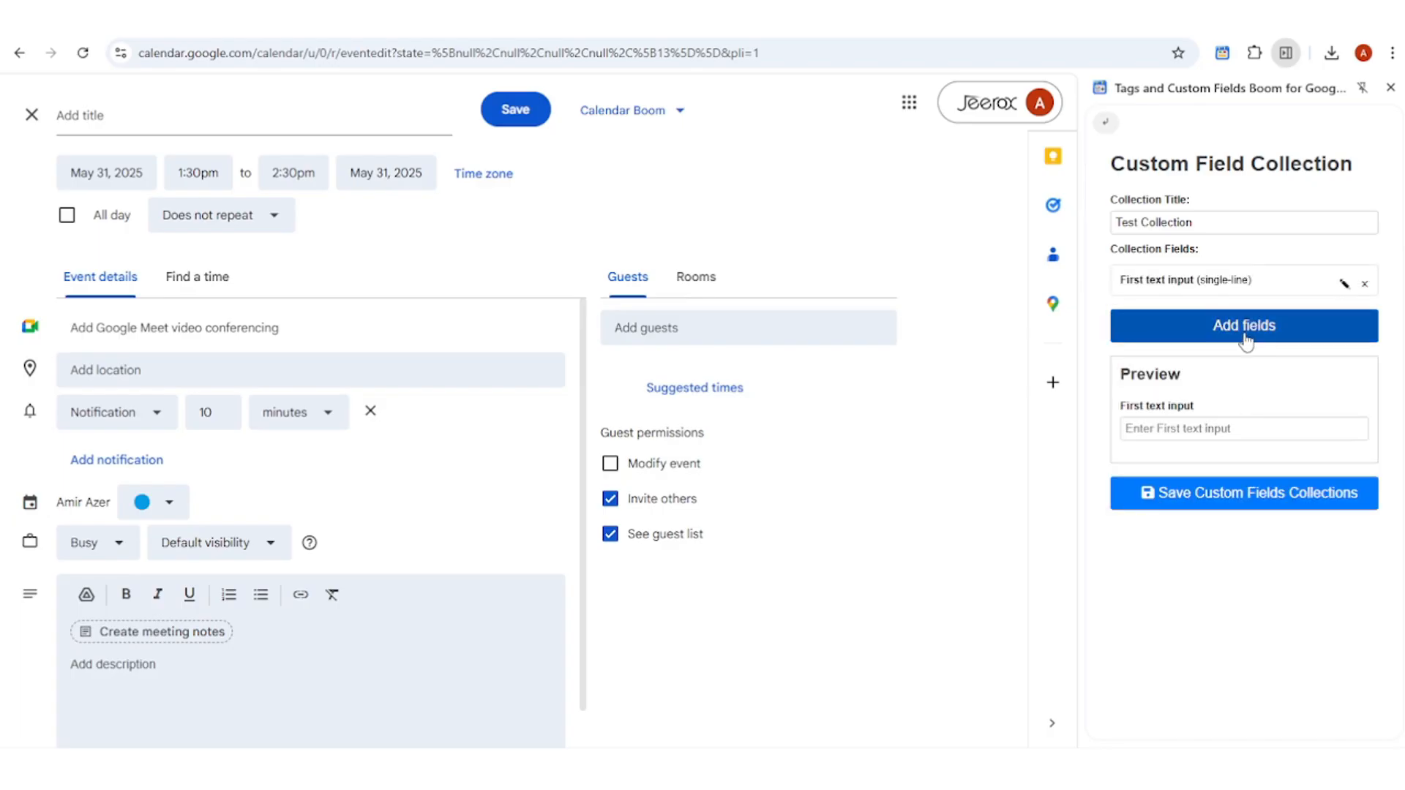
# Step: Add a Check Boxes field First Checkbox with Items 1–3 and save Test Collection
pyautogui.click(1243, 325)
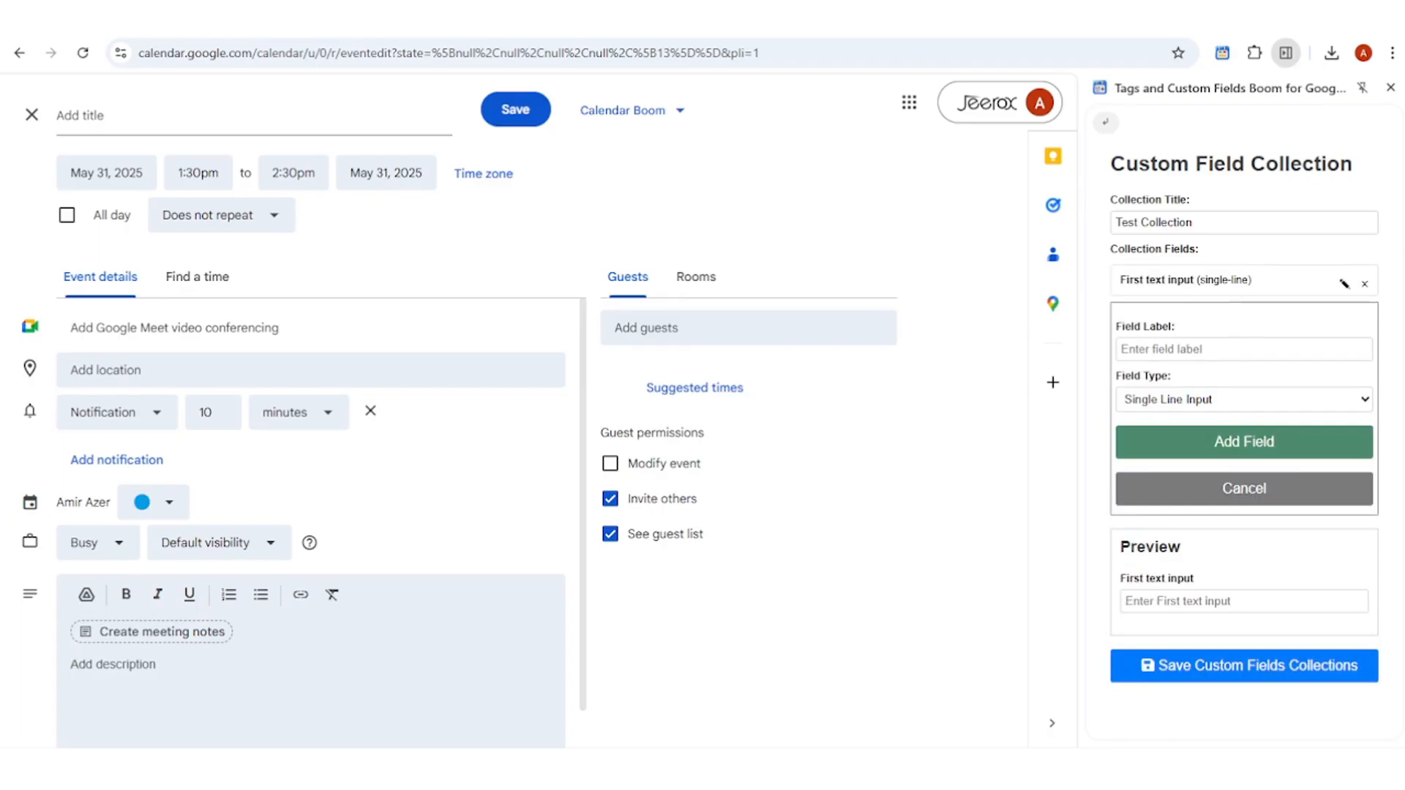
pyautogui.click(1243, 398)
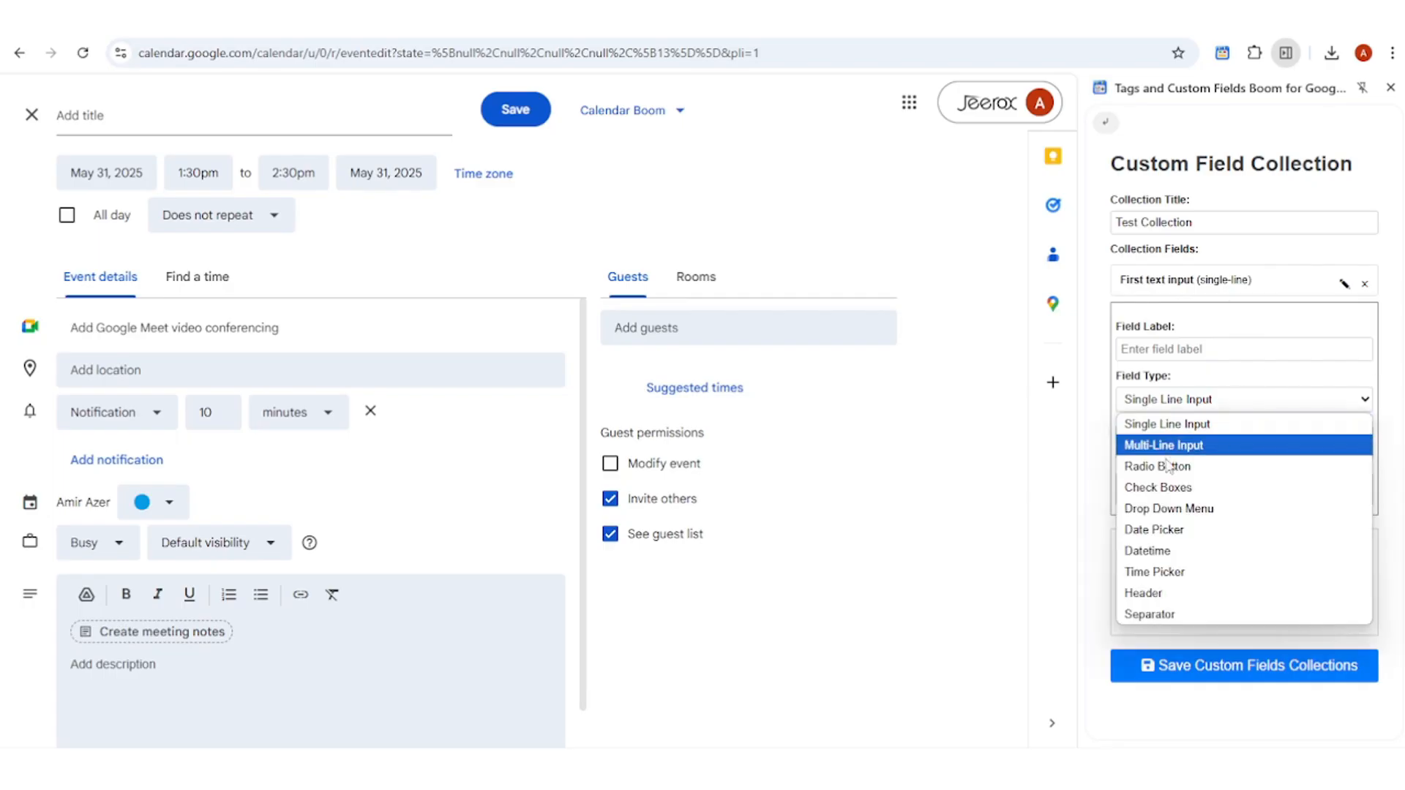
pyautogui.click(1157, 486)
pyautogui.write('First Checkbox')
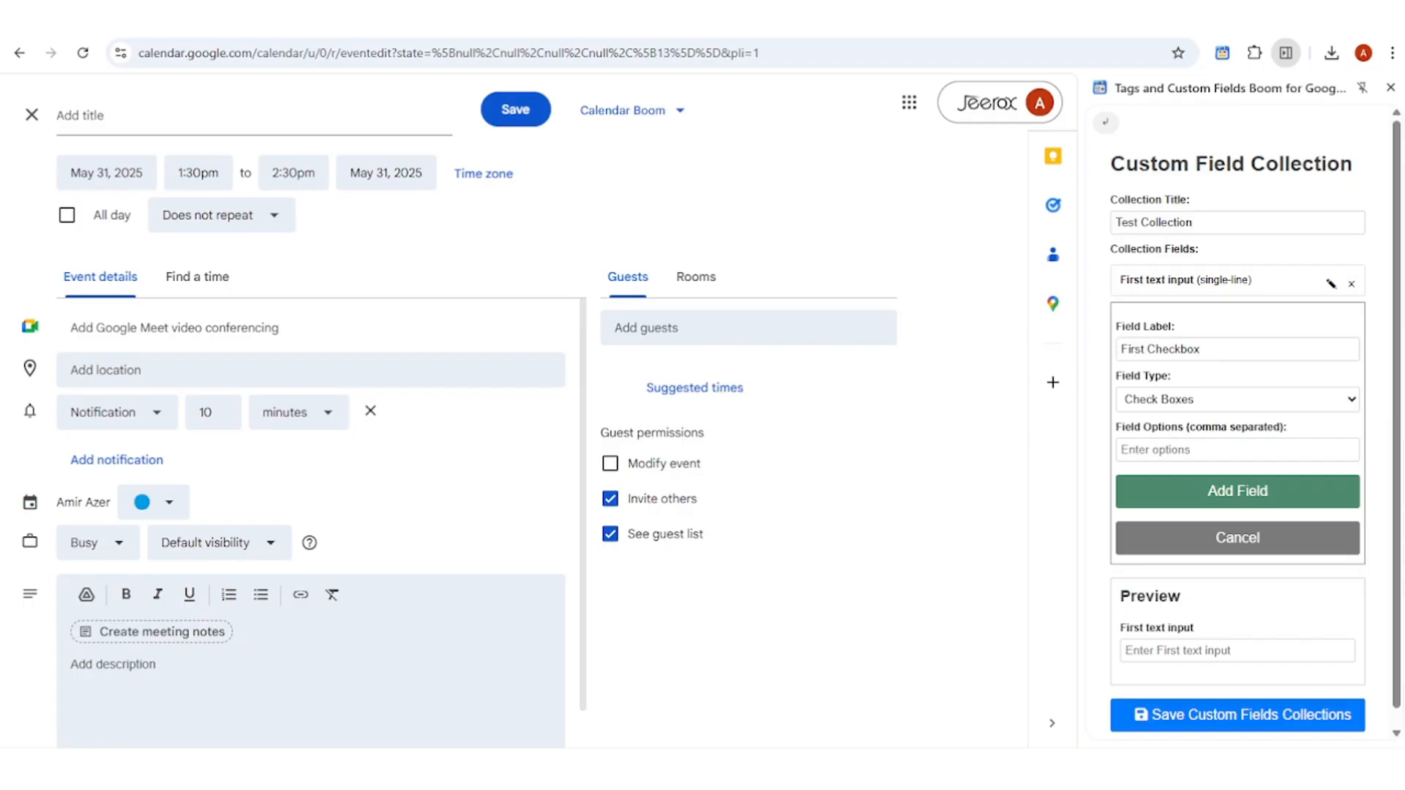
pyautogui.click(1237, 492)
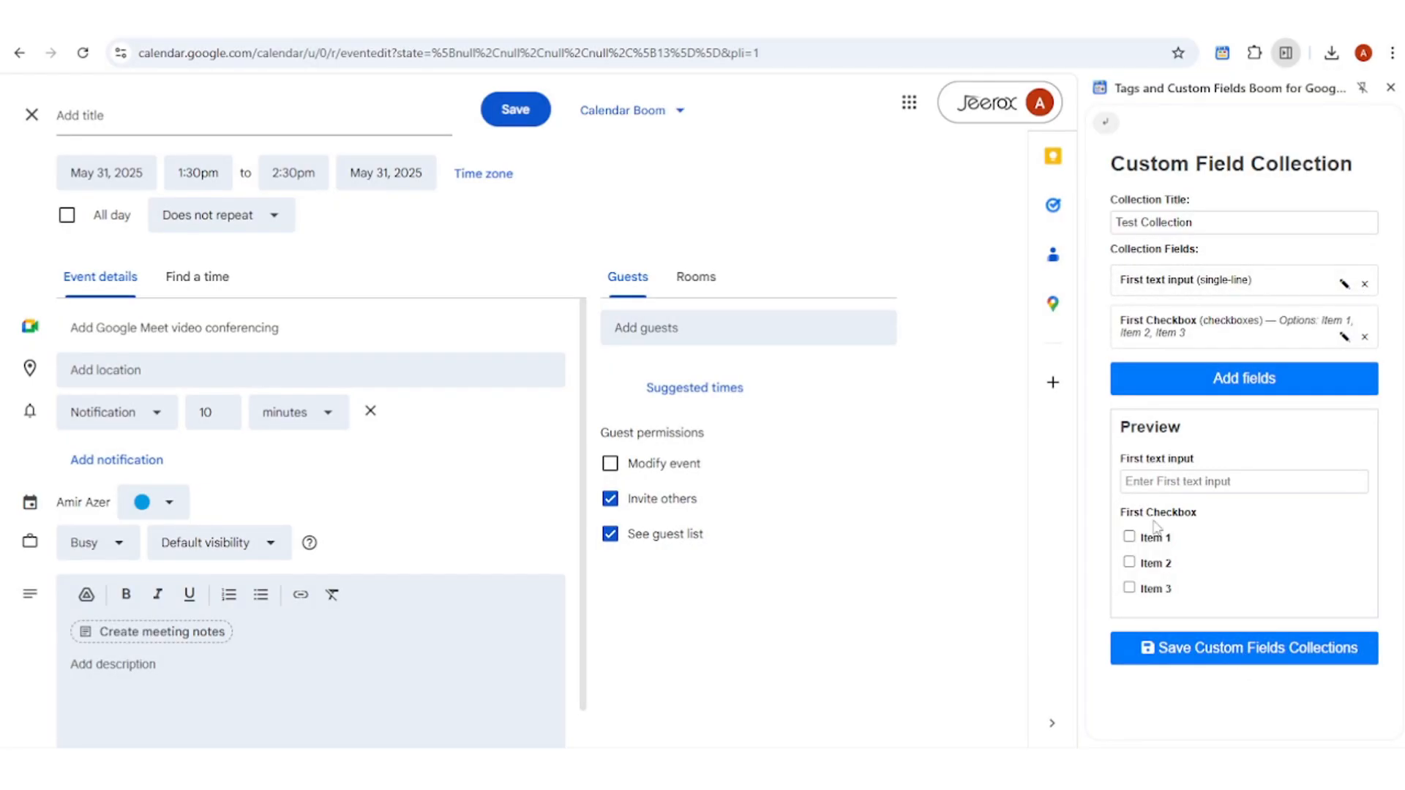
pyautogui.click(1242, 648)
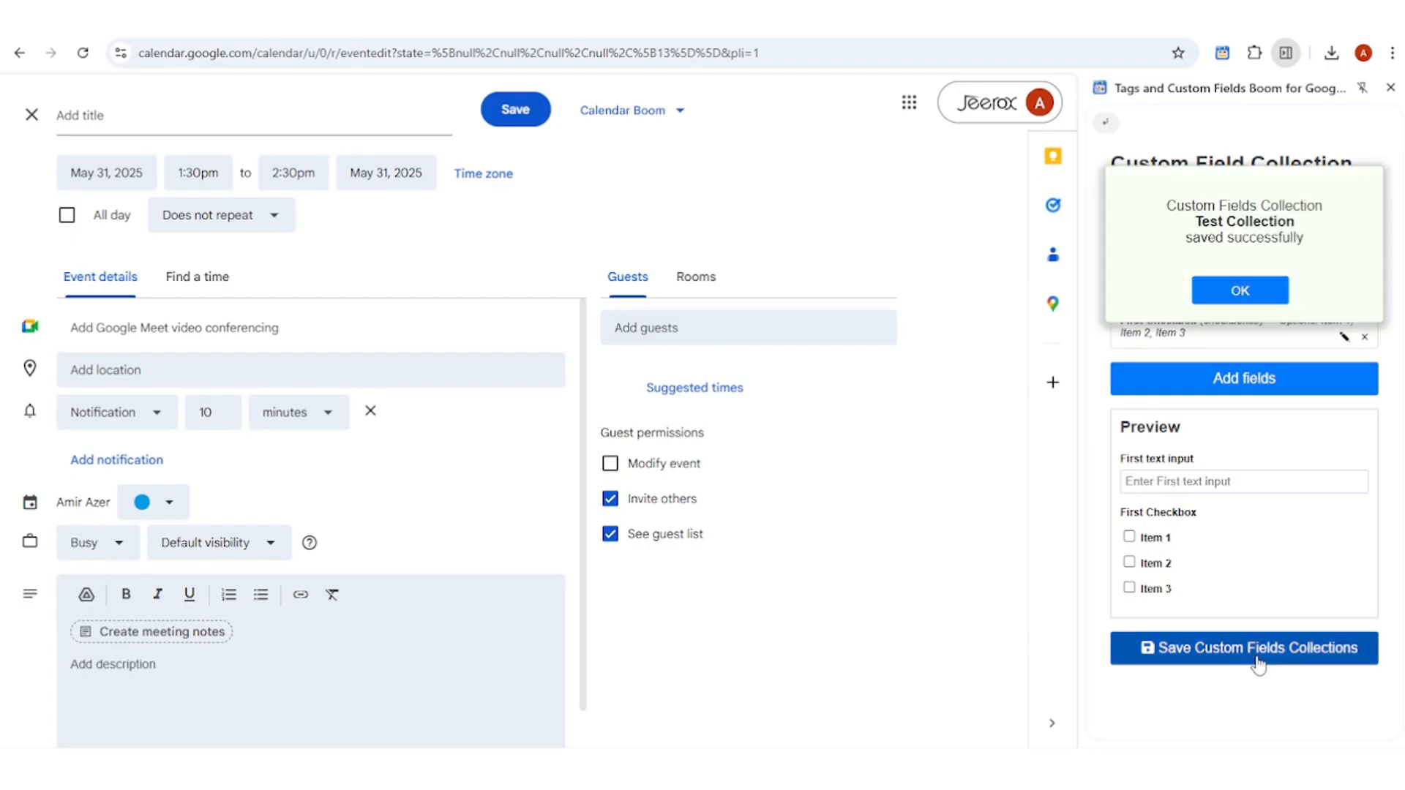
pyautogui.click(1239, 290)
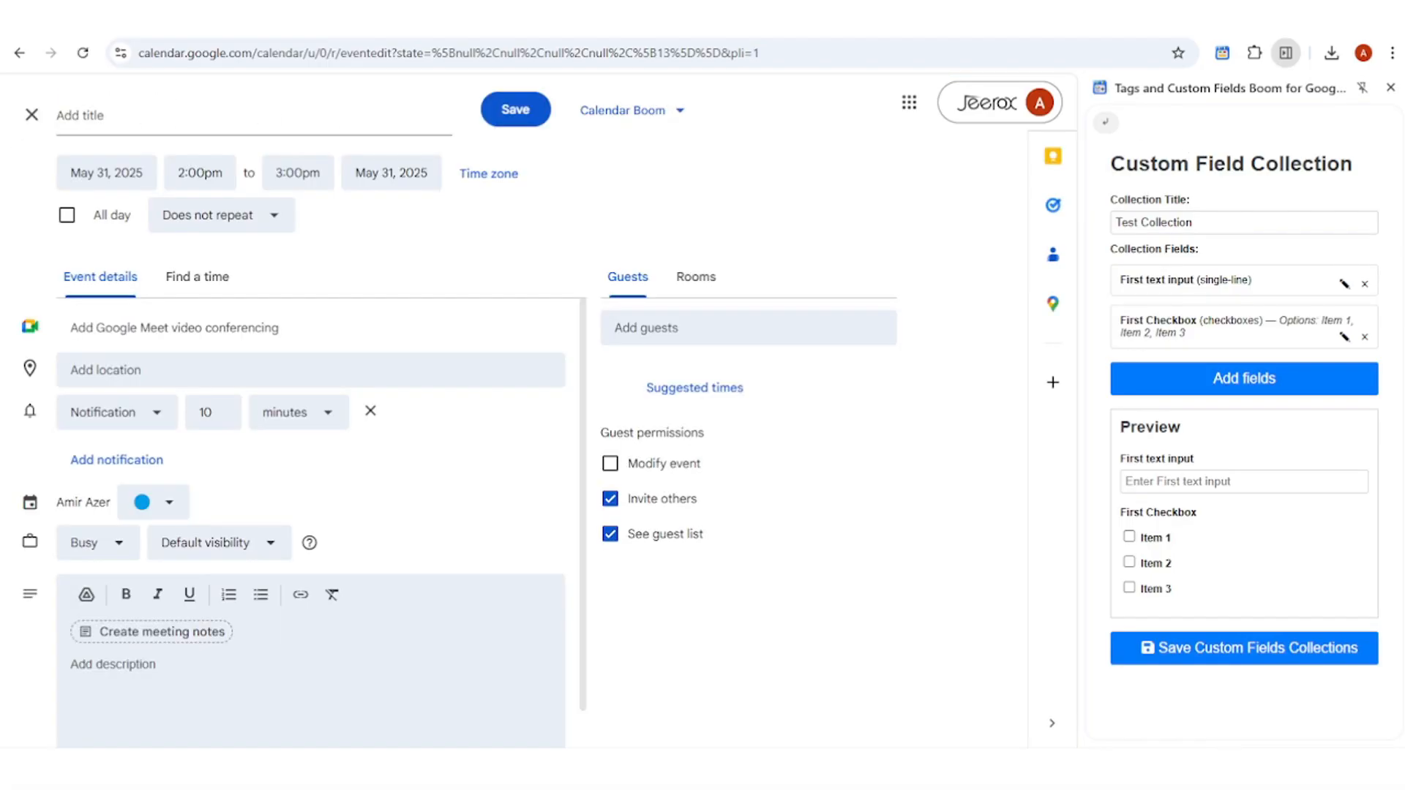
# Step: Title the event 'Calendar Boom Test Event', insert Test Collection, fill 'Test', check Items 1 and 3, and save
pyautogui.write('Calendar Boom Test Event')
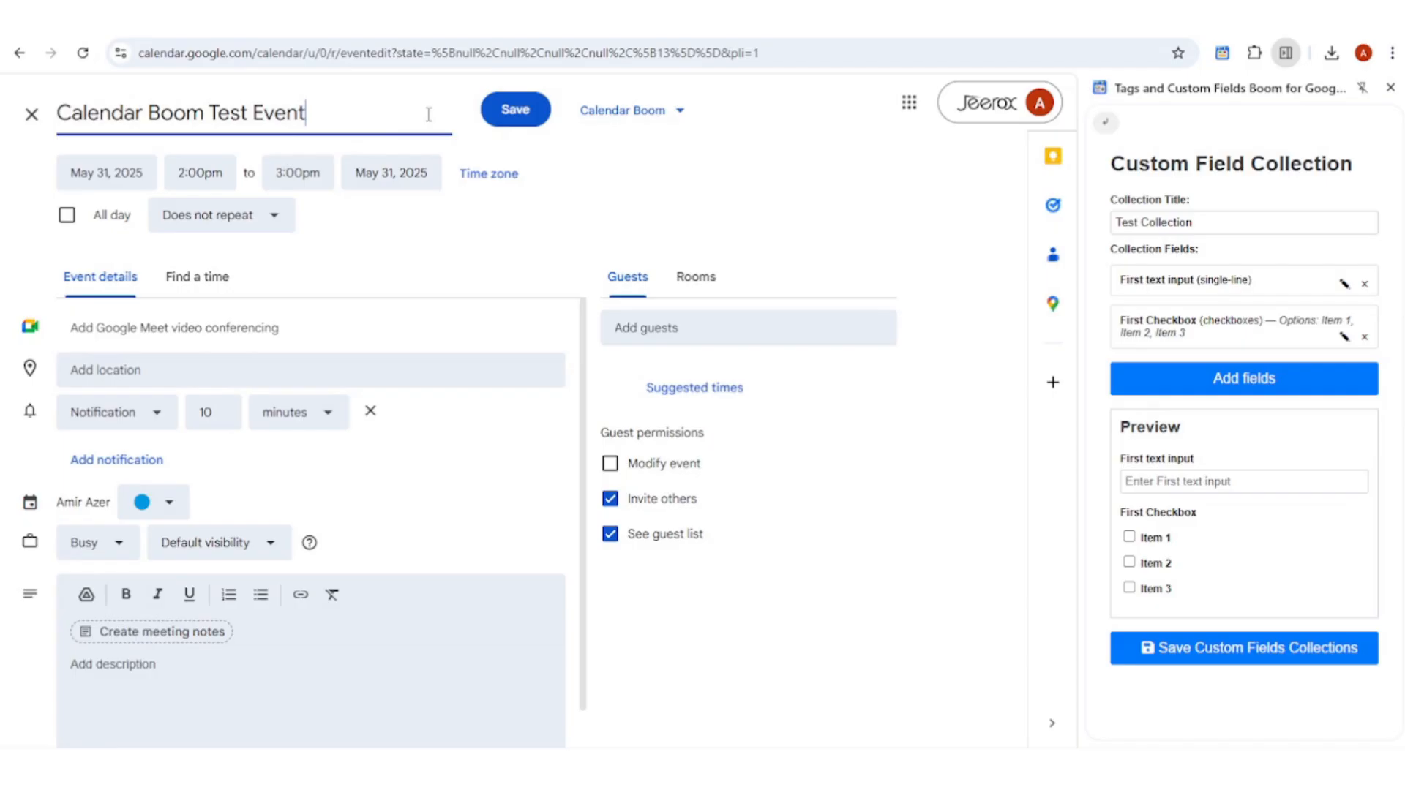
pyautogui.click(1105, 121)
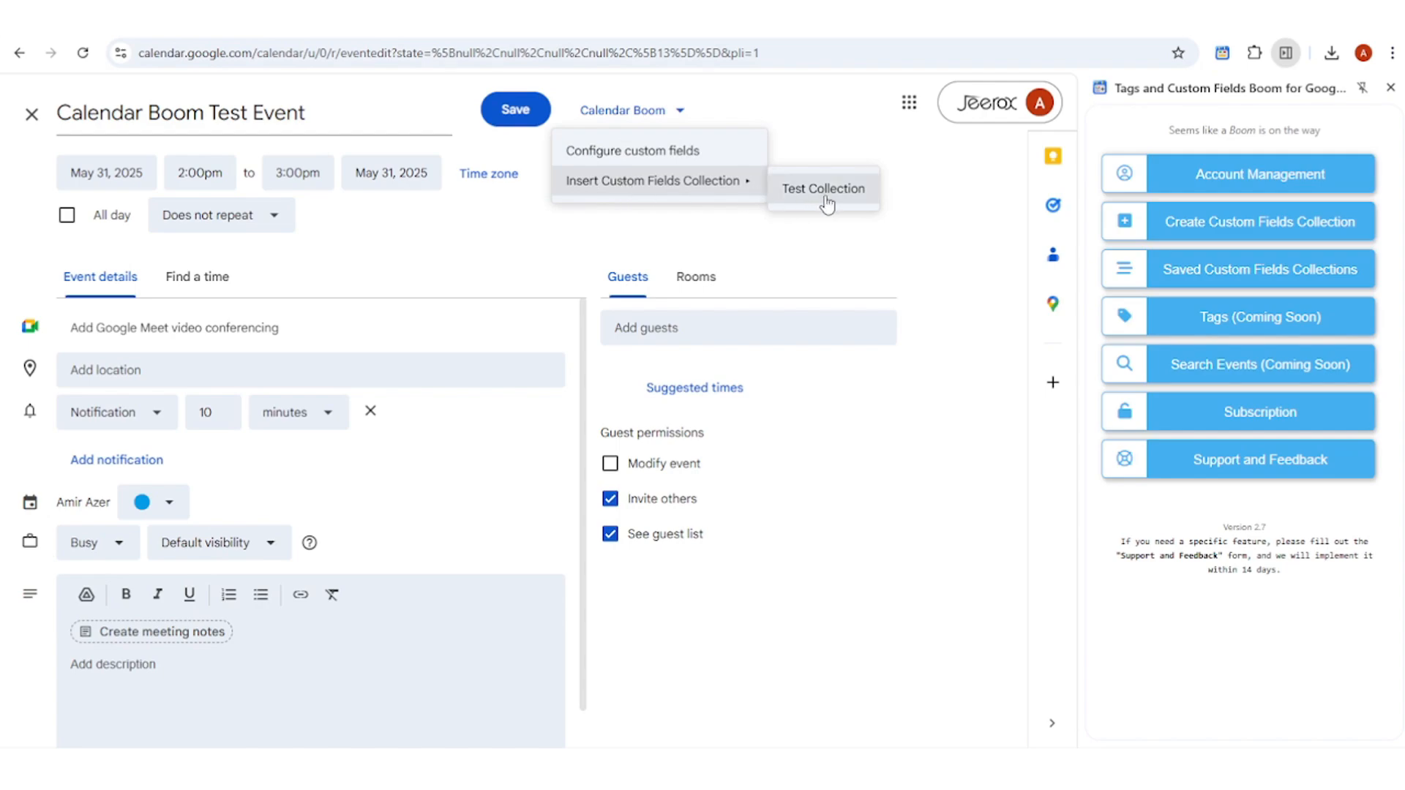
pyautogui.click(821, 189)
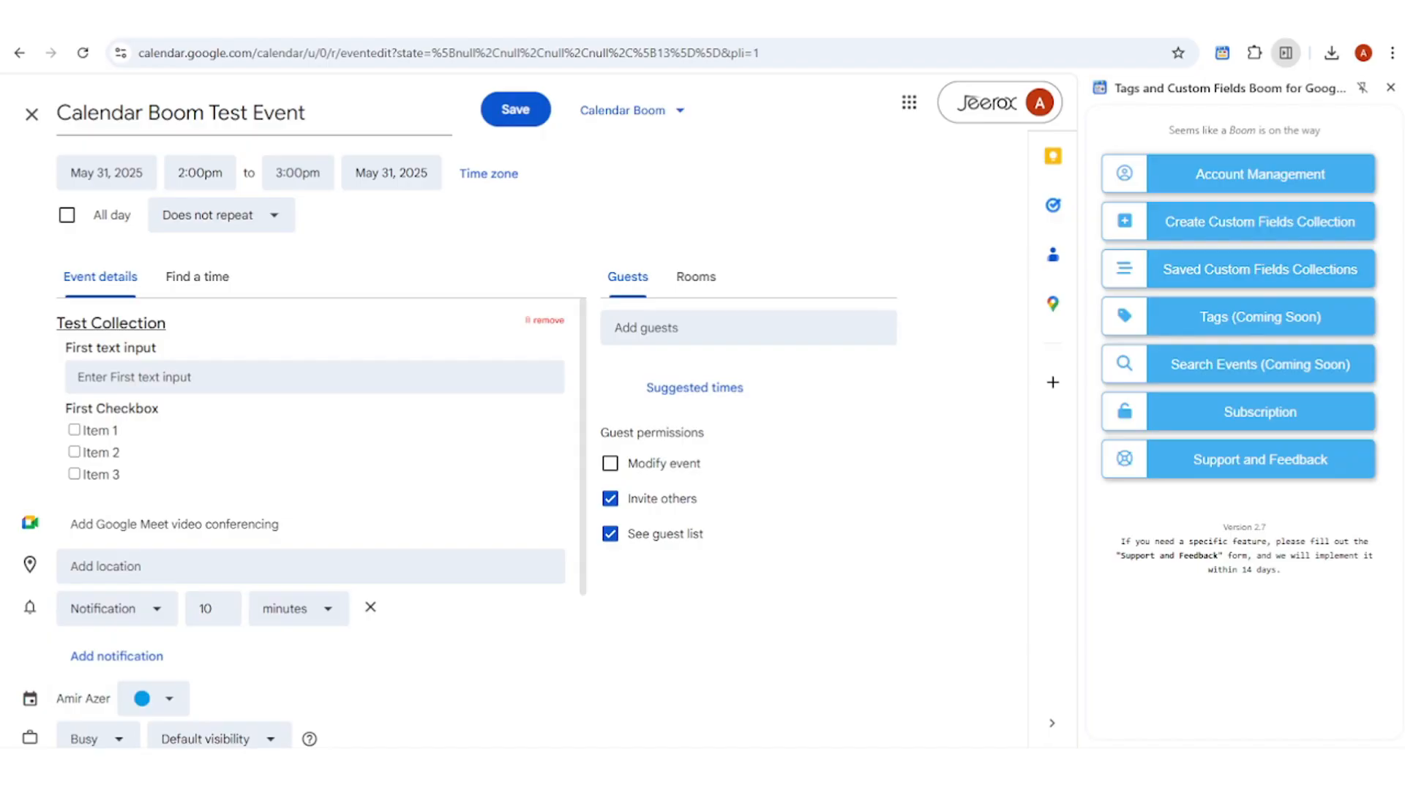
pyautogui.write('Test input')
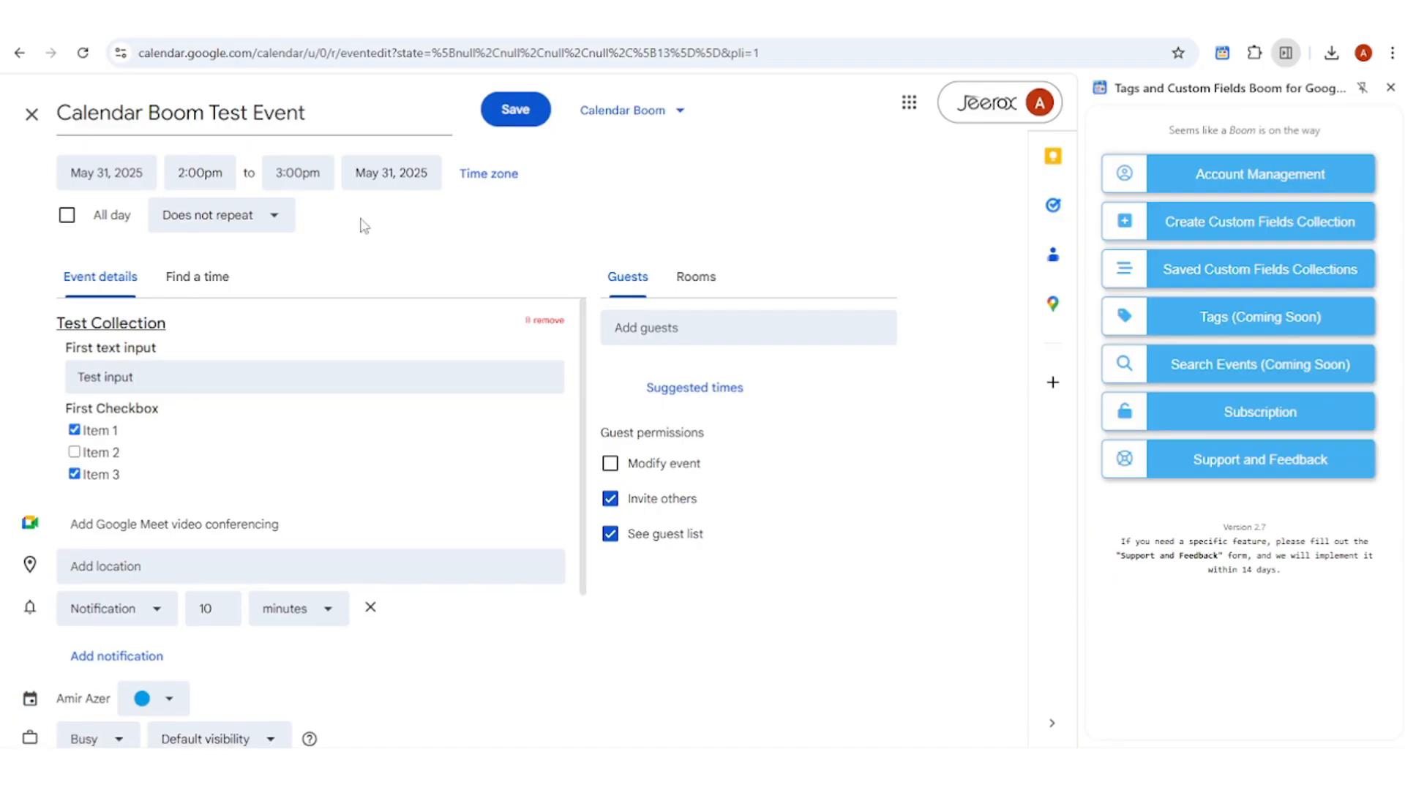
pyautogui.click(516, 110)
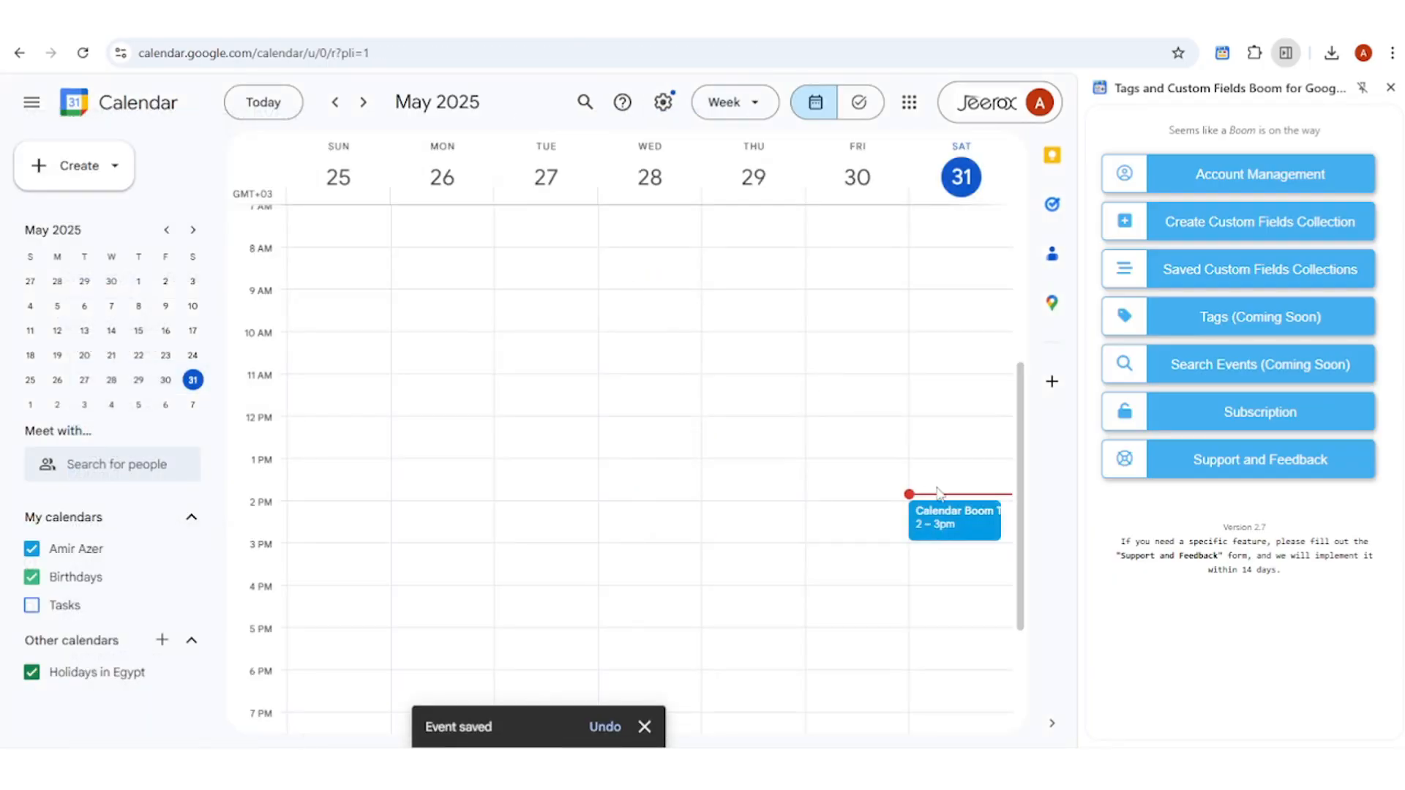
# Step: Reopen Calendar Boom Test Event for editing and bring up its Calendar Boom options
pyautogui.click(955, 516)
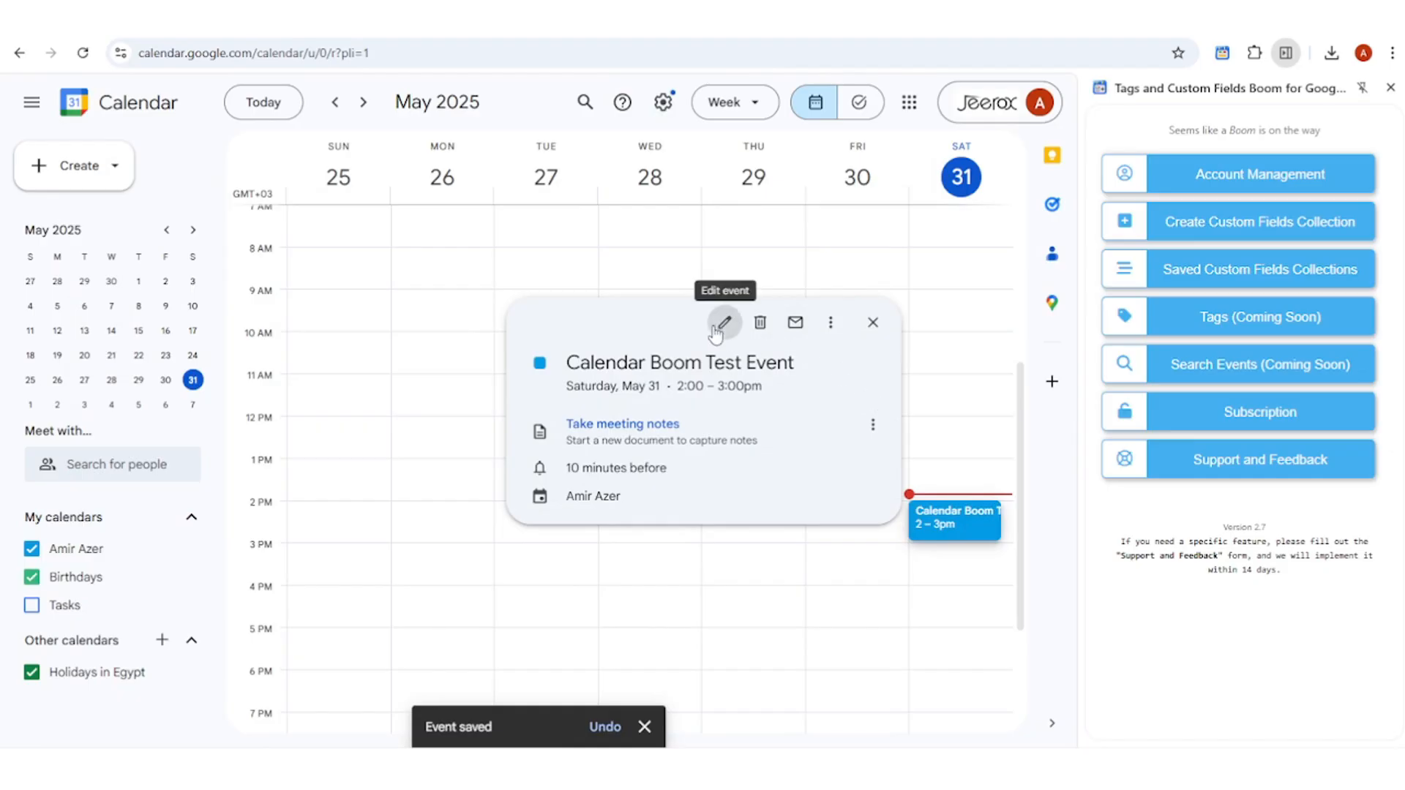
pyautogui.click(724, 322)
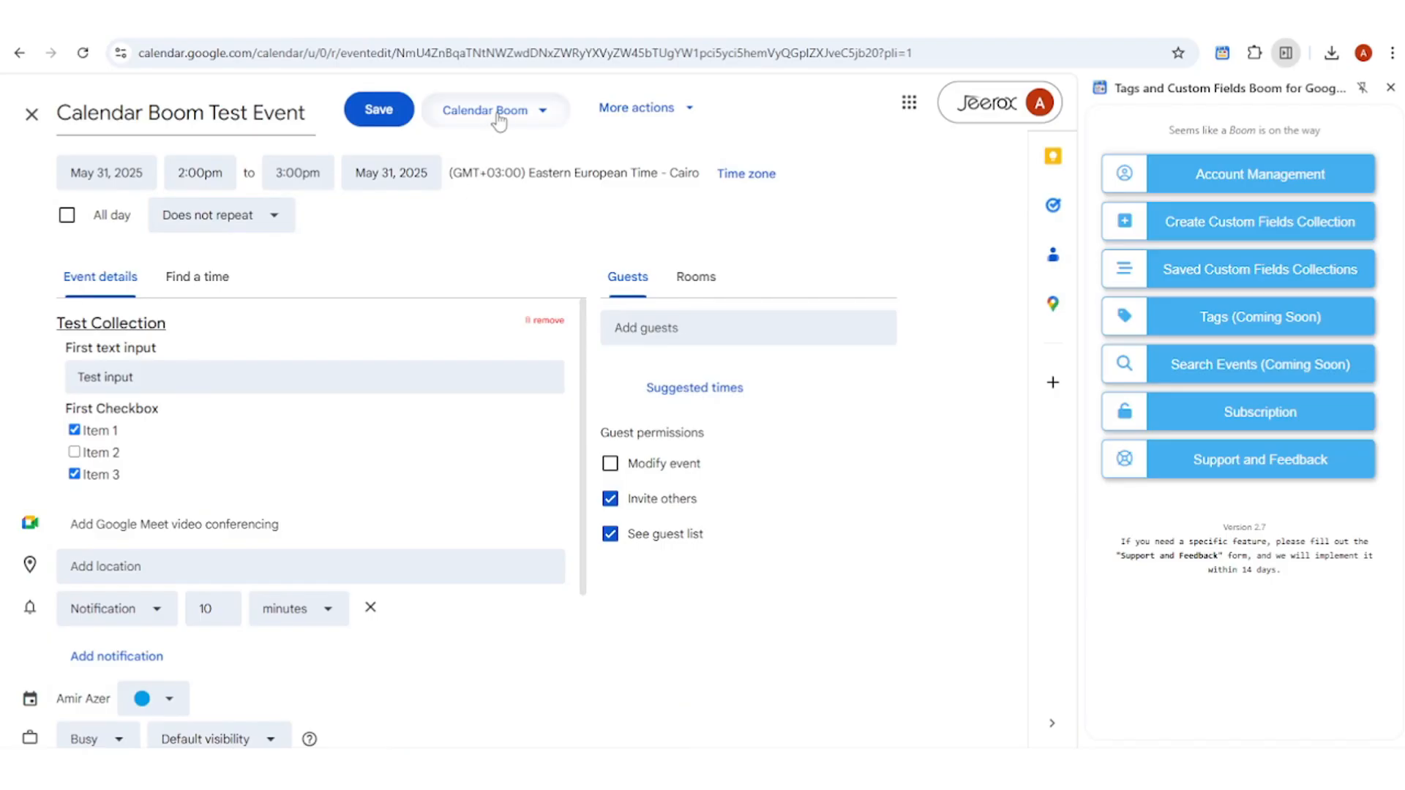
pyautogui.click(492, 108)
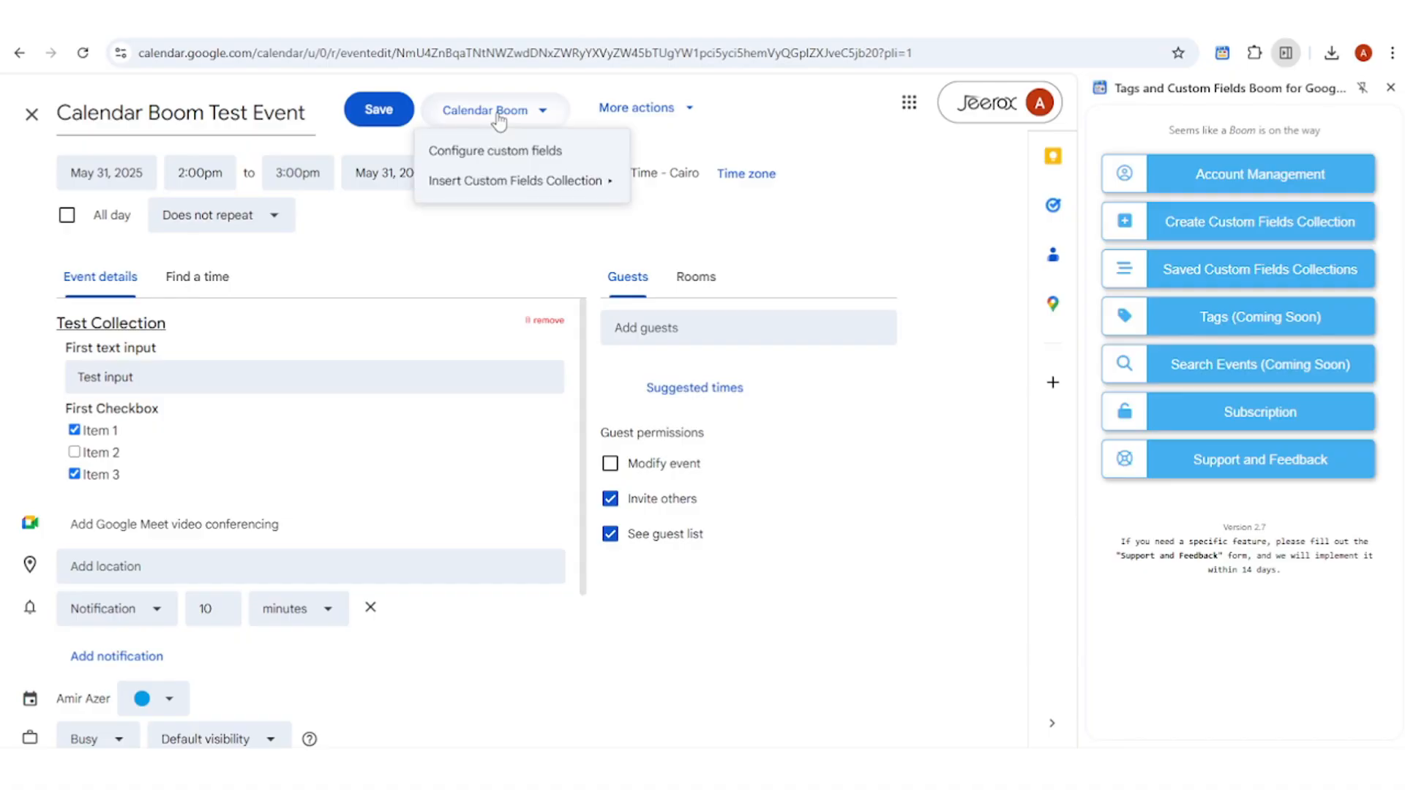
pyautogui.moveTo(515, 180)
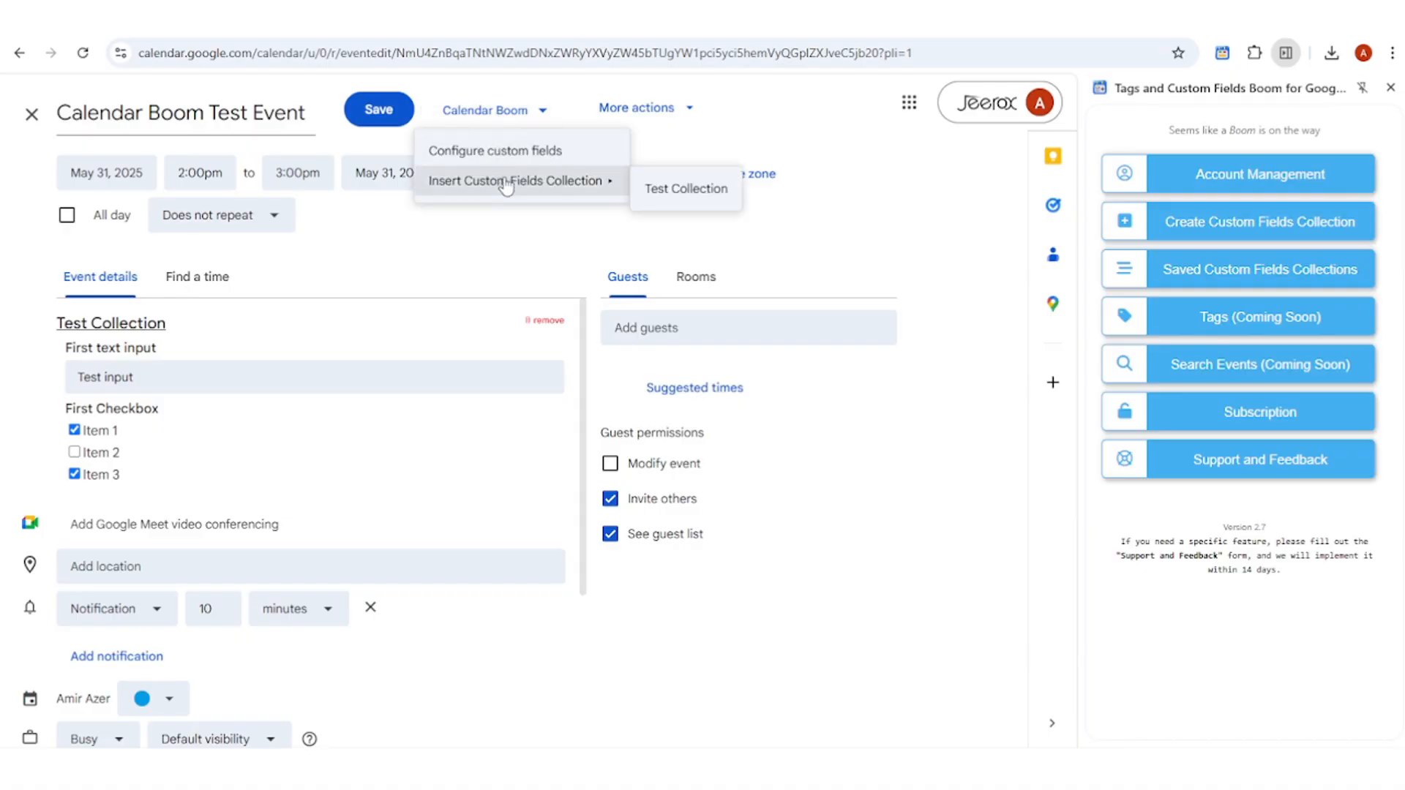